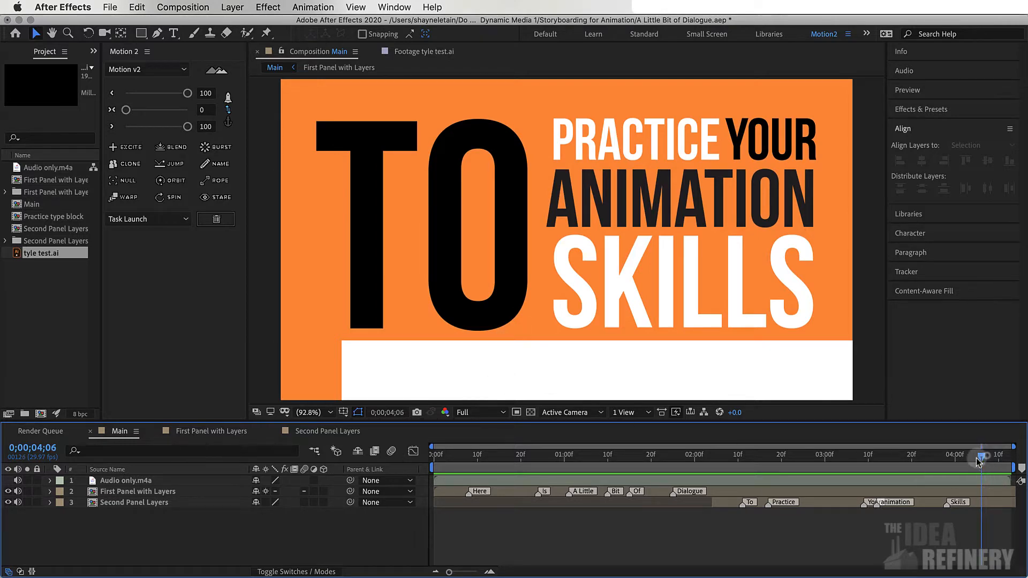
Start a fresh untitled After Effects project.
{"action": "left_click", "coordinate": [480, 454]}
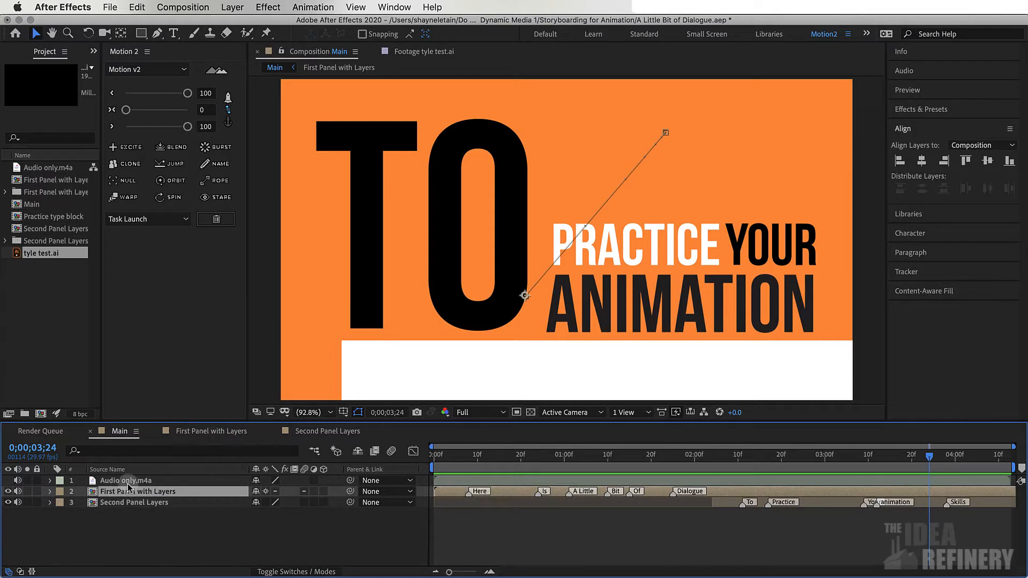
{"action": "left_click", "coordinate": [135, 502]}
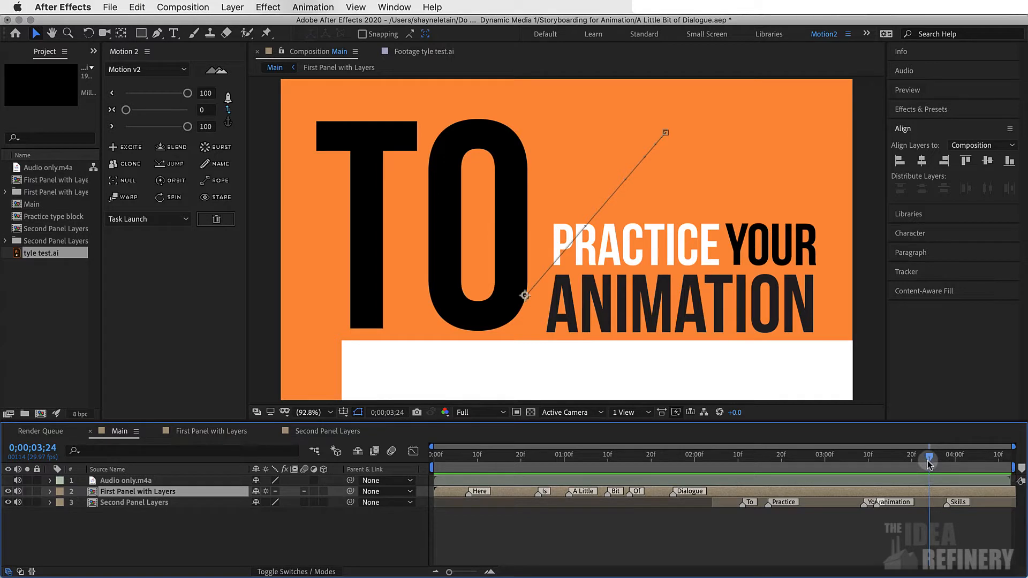
{"action": "mouse_move", "coordinate": [929, 464]}
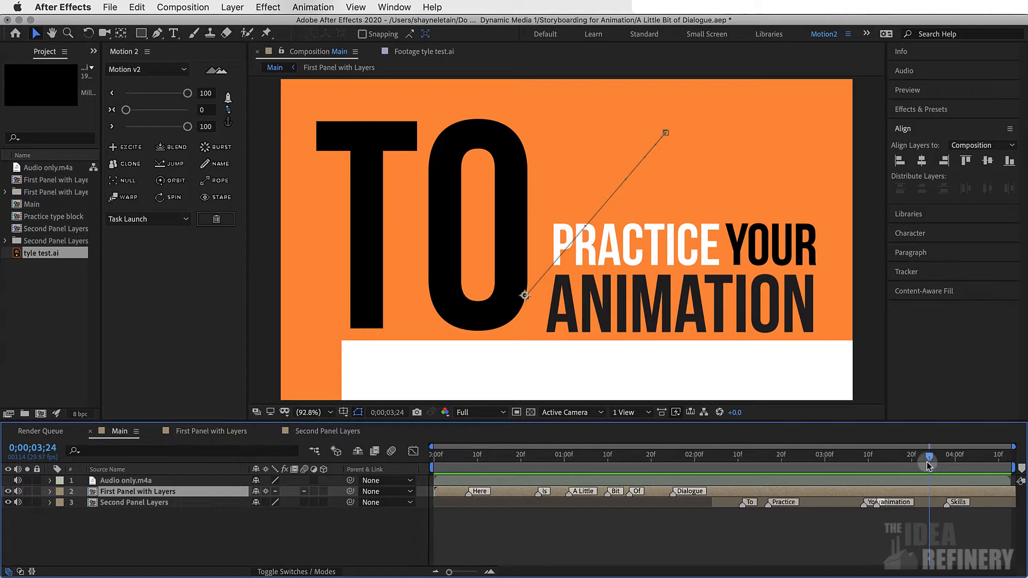
{"action": "mouse_move", "coordinate": [510, 382]}
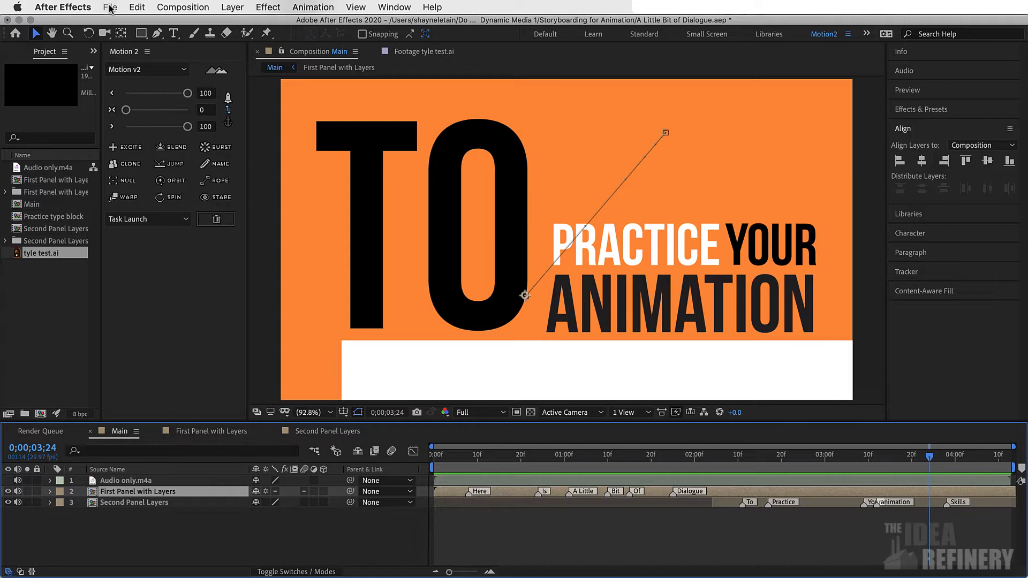
{"action": "left_click", "coordinate": [109, 8]}
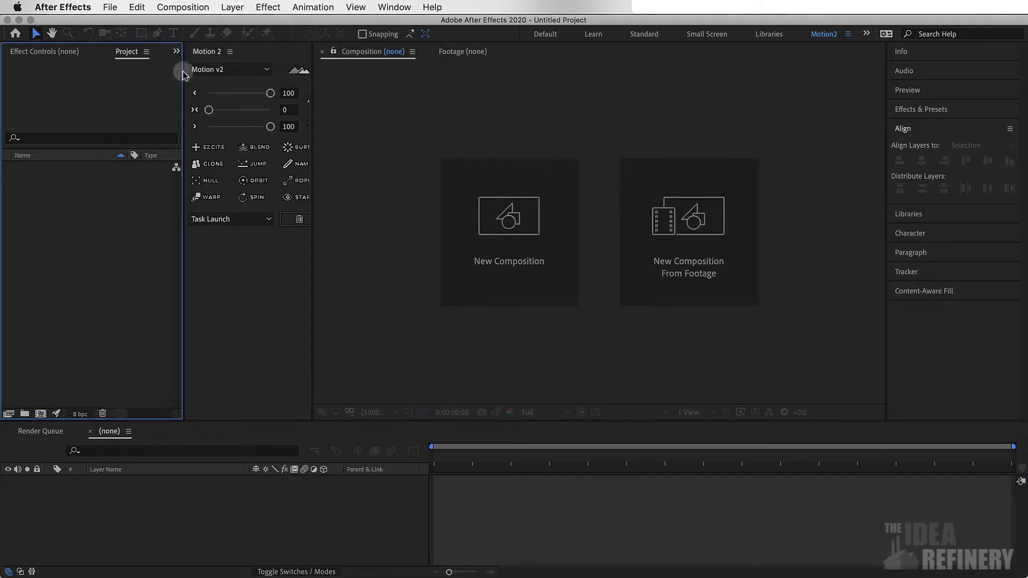
{"action": "mouse_move", "coordinate": [109, 7]}
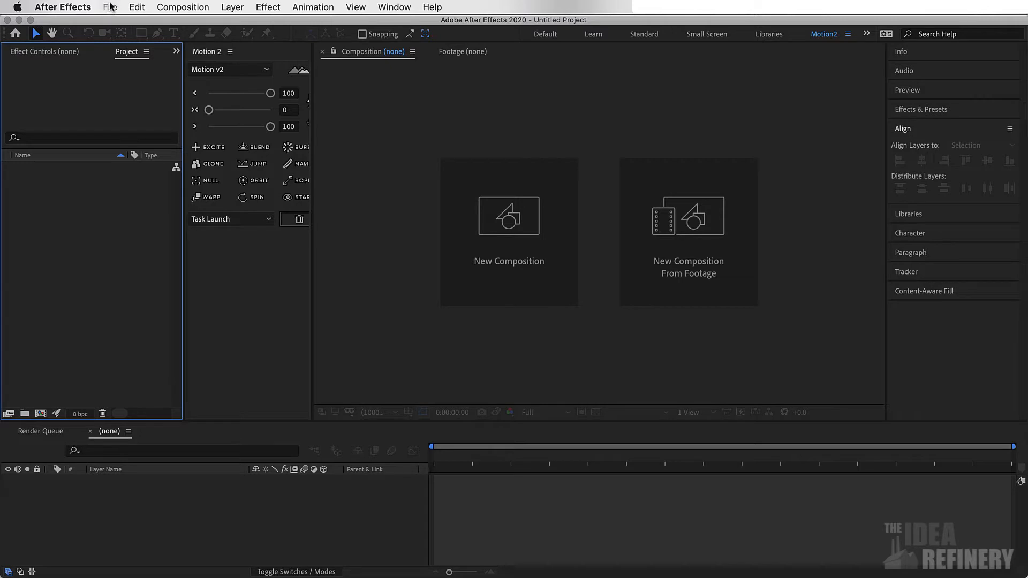
Bring up the Import File dialog showing the Illustrator Assets folder.
{"action": "left_click", "coordinate": [109, 8]}
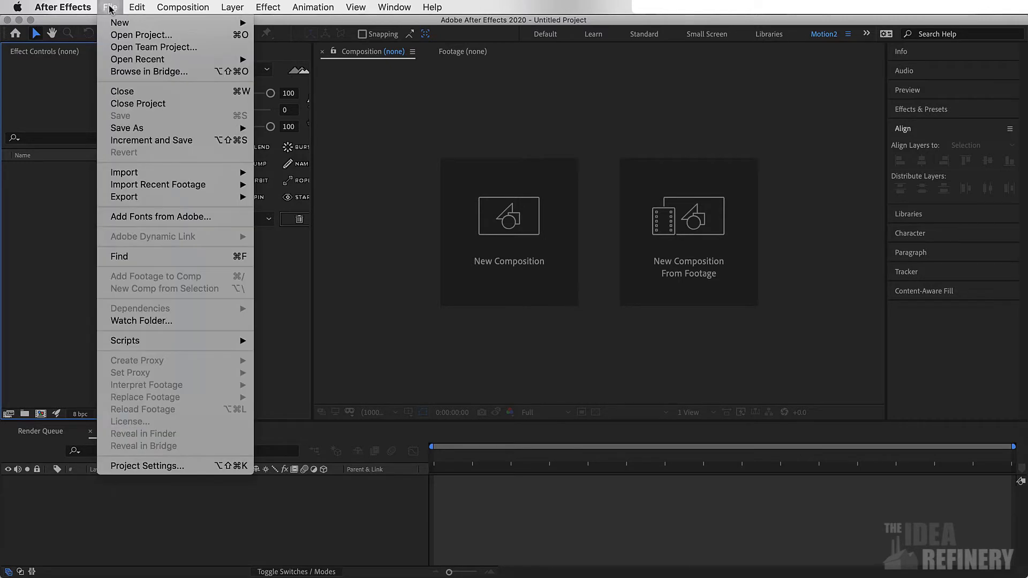
{"action": "mouse_move", "coordinate": [124, 171]}
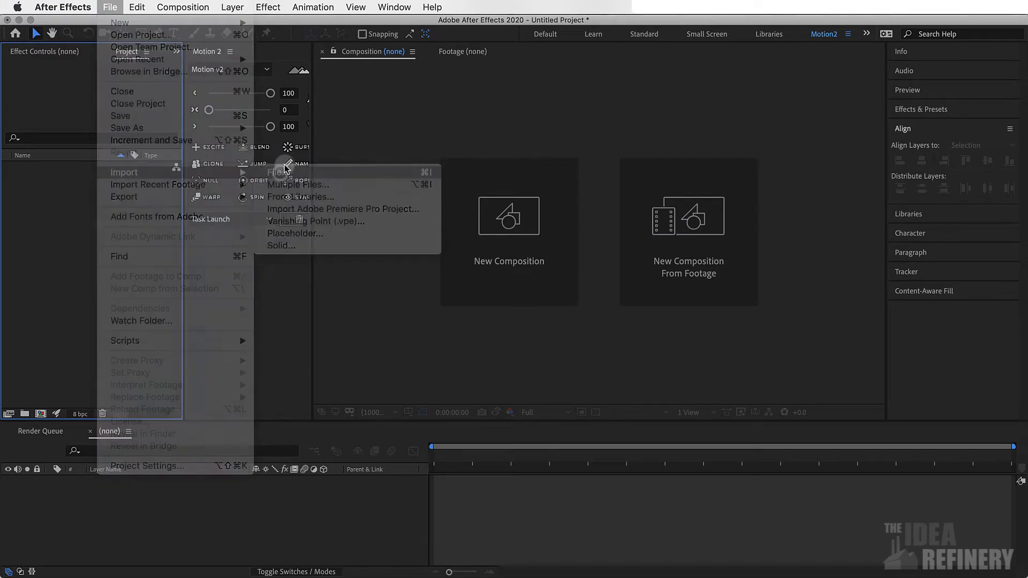
{"action": "left_click", "coordinate": [278, 172]}
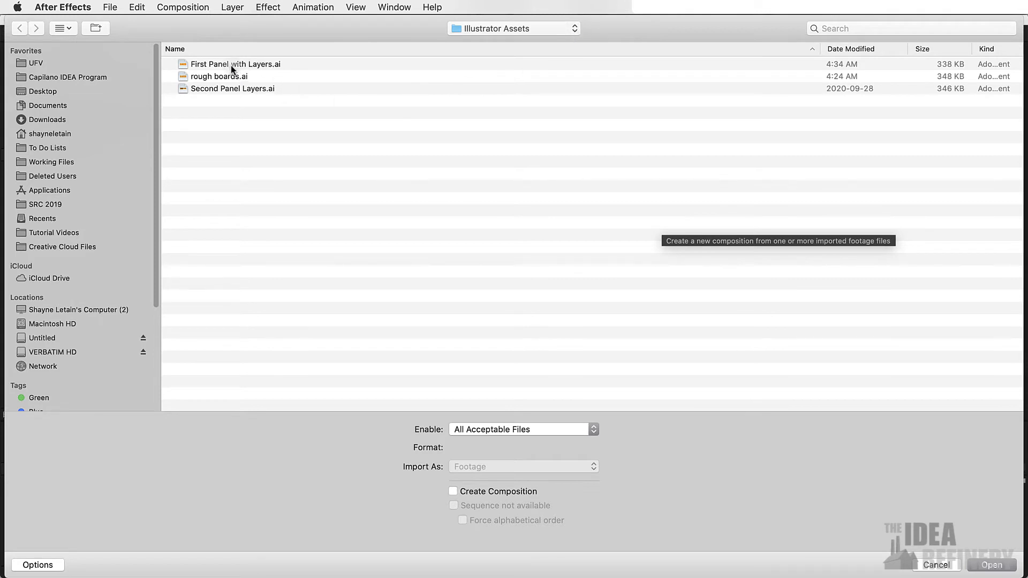
Select First Panel with Layers.ai and reveal the import options with all acceptable files shown.
{"action": "left_click", "coordinate": [234, 64]}
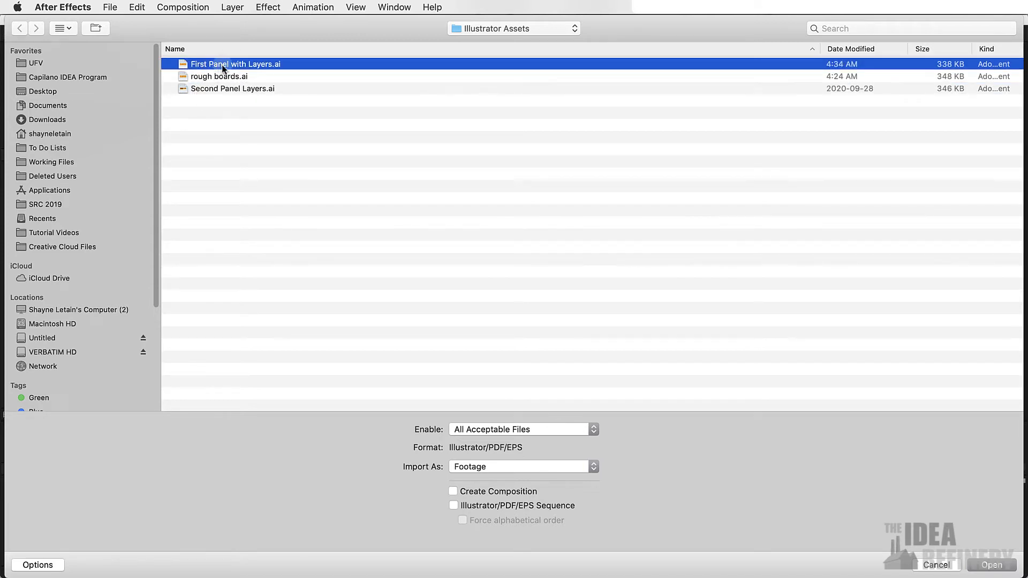
{"action": "mouse_move", "coordinate": [254, 352]}
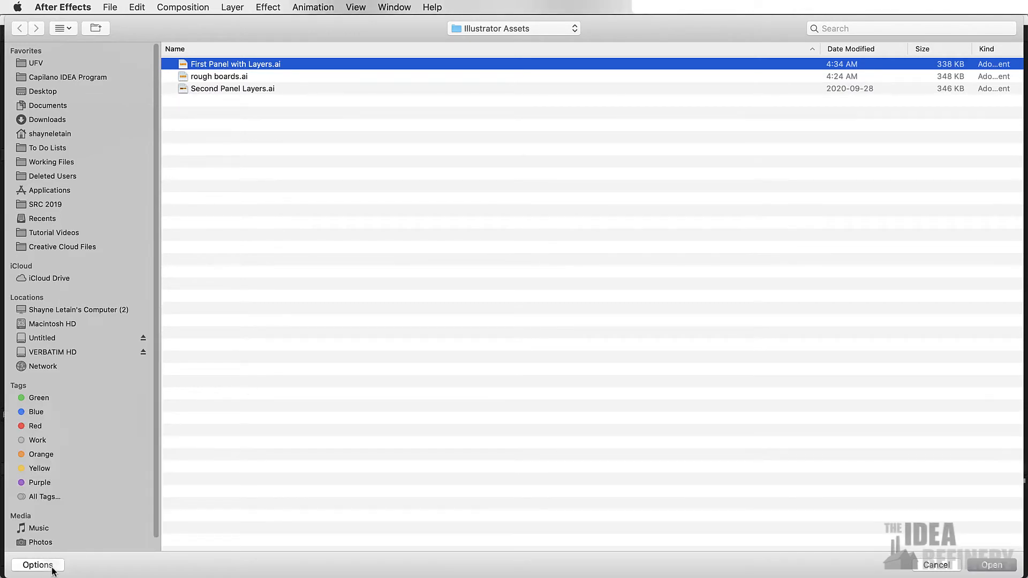
{"action": "mouse_move", "coordinate": [453, 478]}
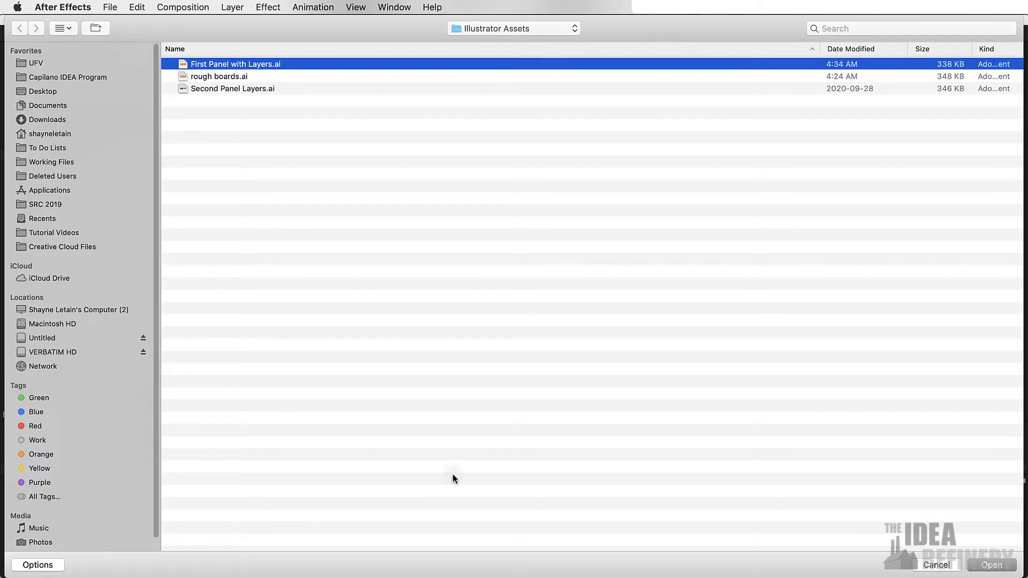
{"action": "mouse_move", "coordinate": [521, 368]}
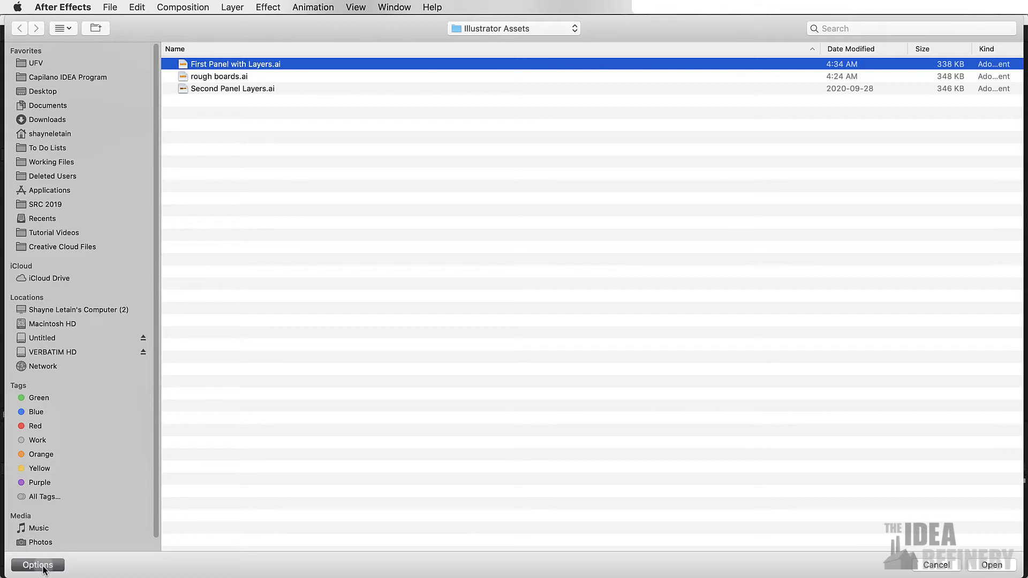
{"action": "left_click", "coordinate": [37, 566]}
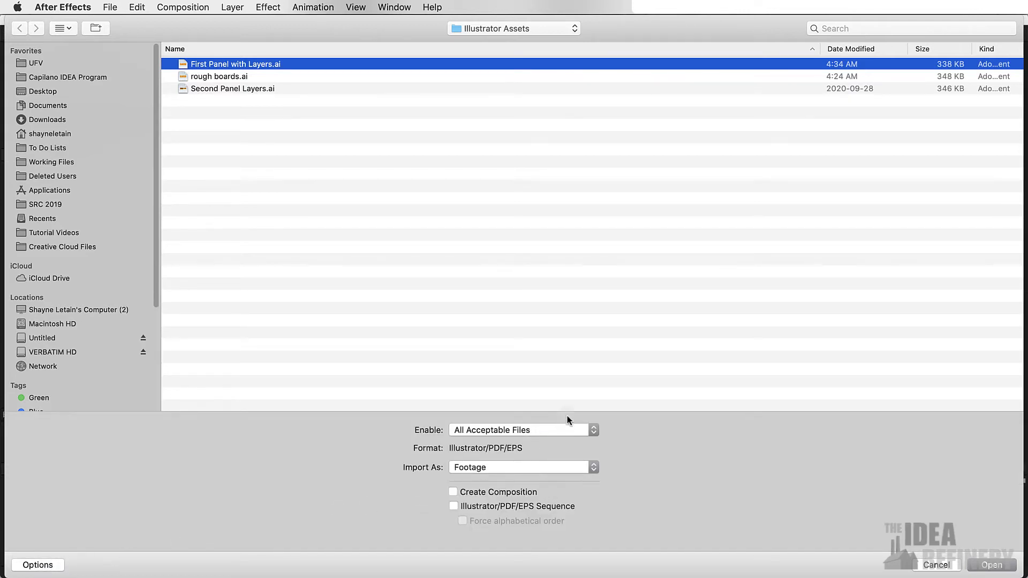
{"action": "left_click", "coordinate": [523, 429]}
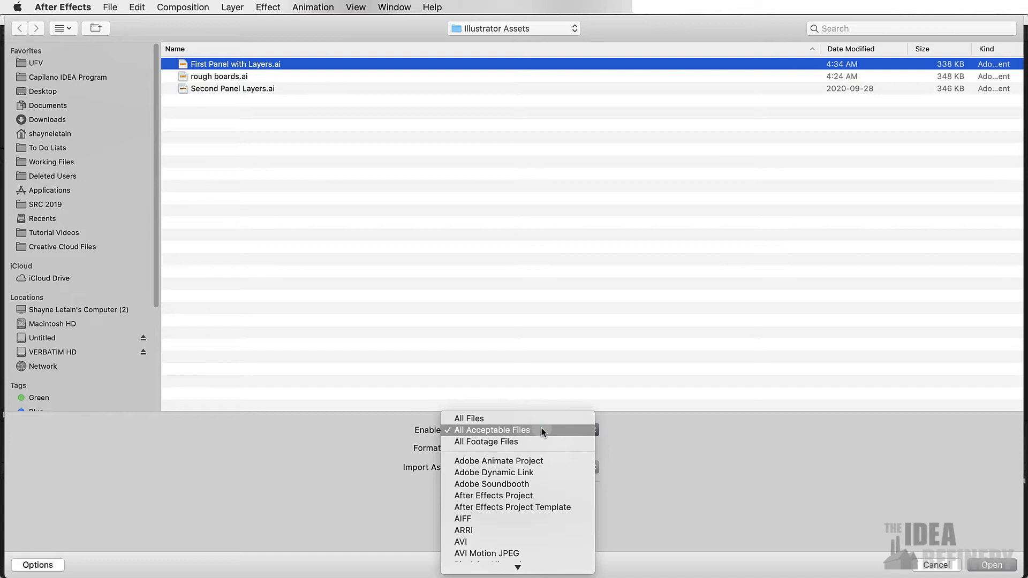
{"action": "left_click", "coordinate": [489, 430]}
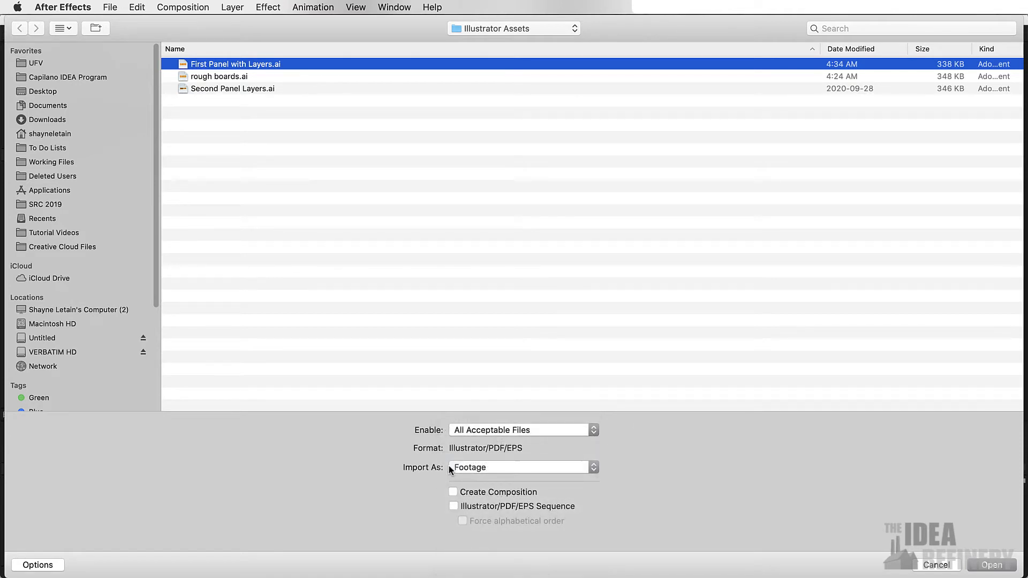
{"action": "mouse_move", "coordinate": [605, 473]}
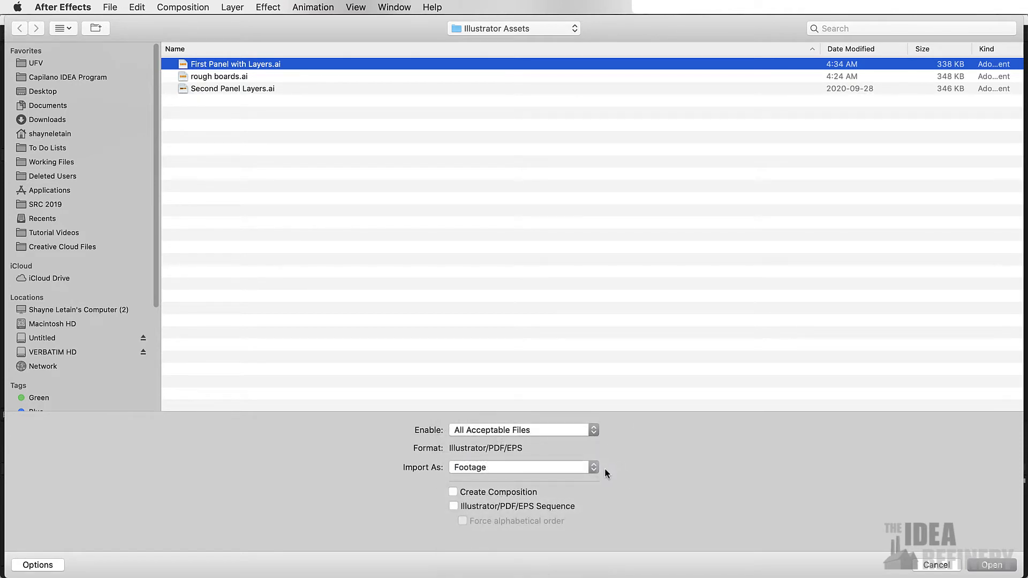
Import it as Composition – Retain Layer Sizes without creating a sequence.
{"action": "left_click", "coordinate": [521, 466]}
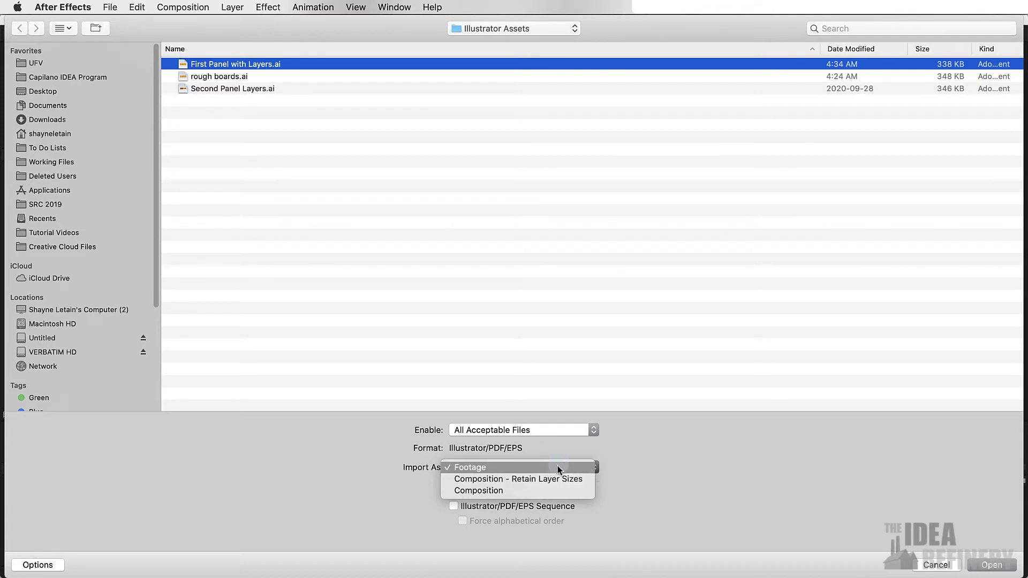
{"action": "mouse_move", "coordinate": [534, 478]}
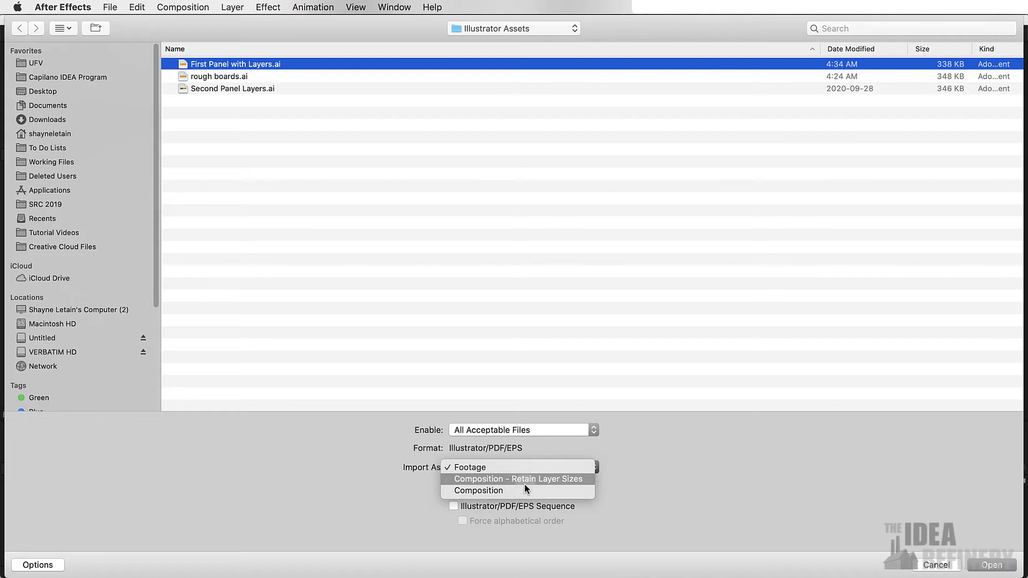
{"action": "mouse_move", "coordinate": [528, 483]}
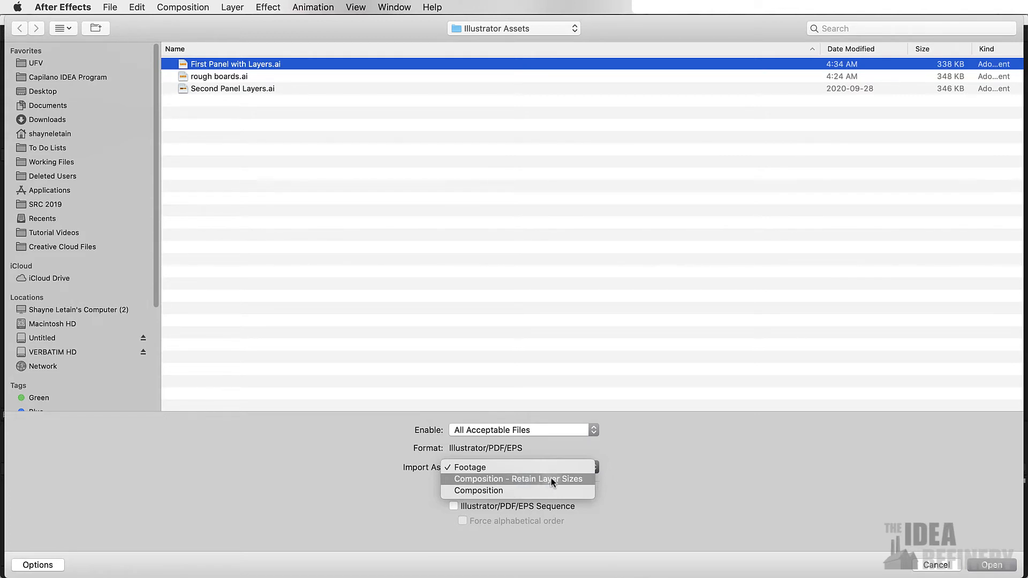
{"action": "left_click", "coordinate": [516, 478]}
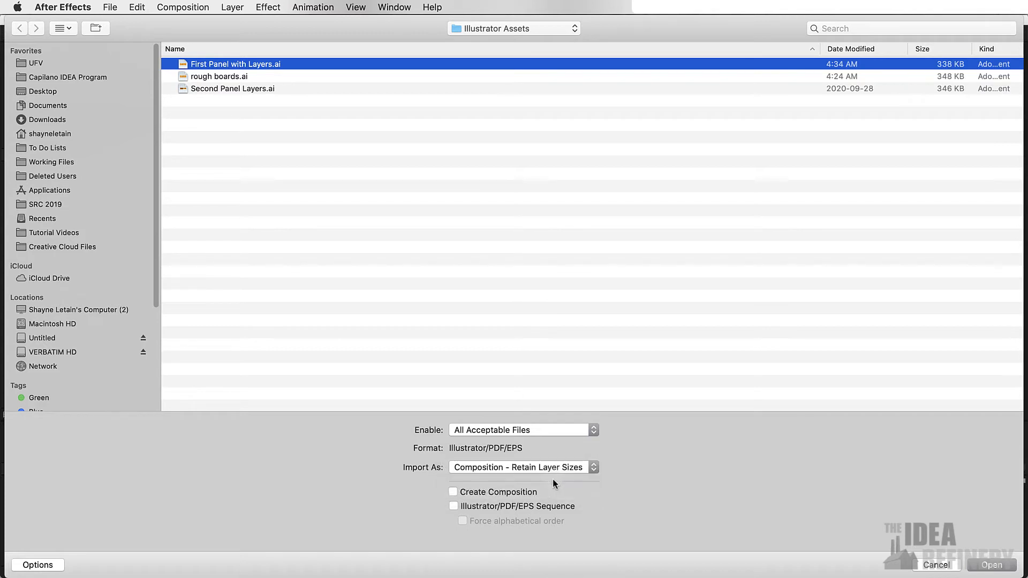
{"action": "mouse_move", "coordinate": [554, 479]}
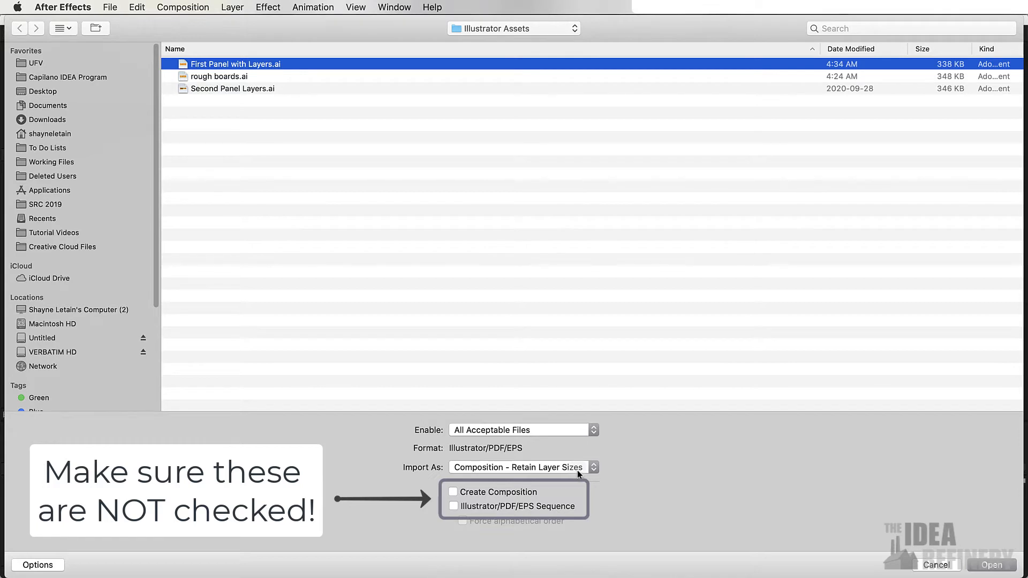
{"action": "left_click", "coordinate": [990, 564]}
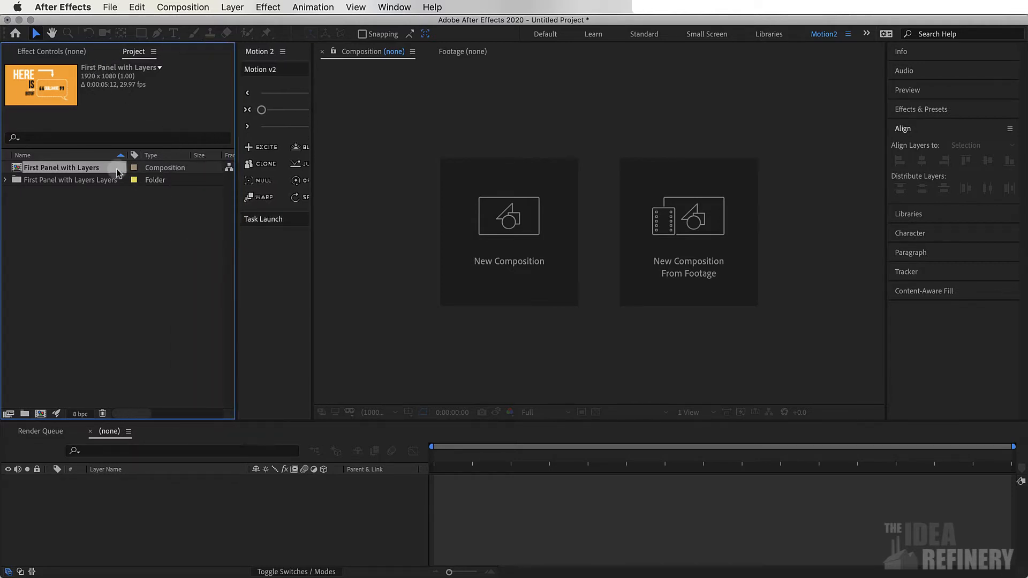
{"action": "mouse_move", "coordinate": [72, 179]}
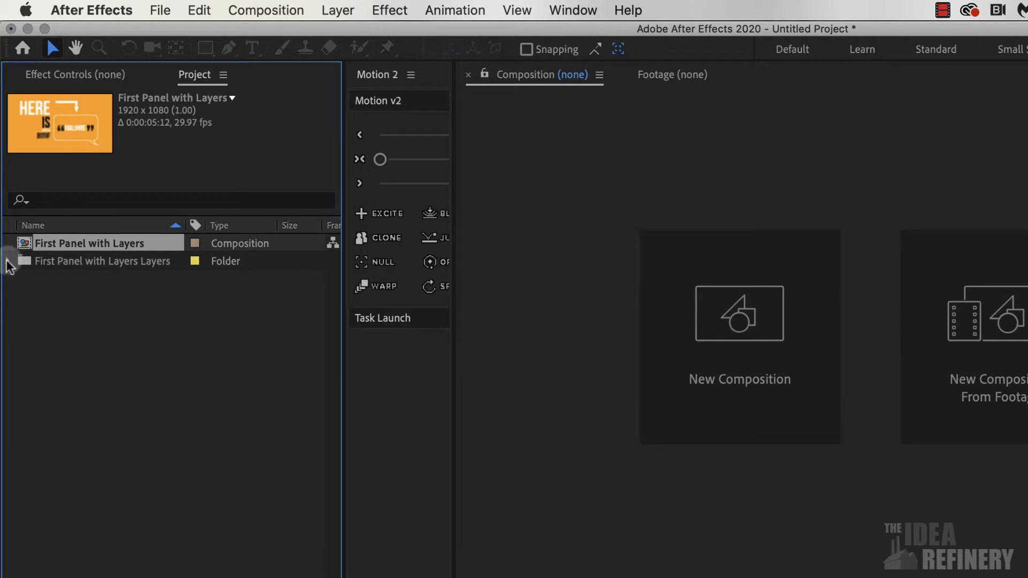
{"action": "left_click", "coordinate": [10, 261]}
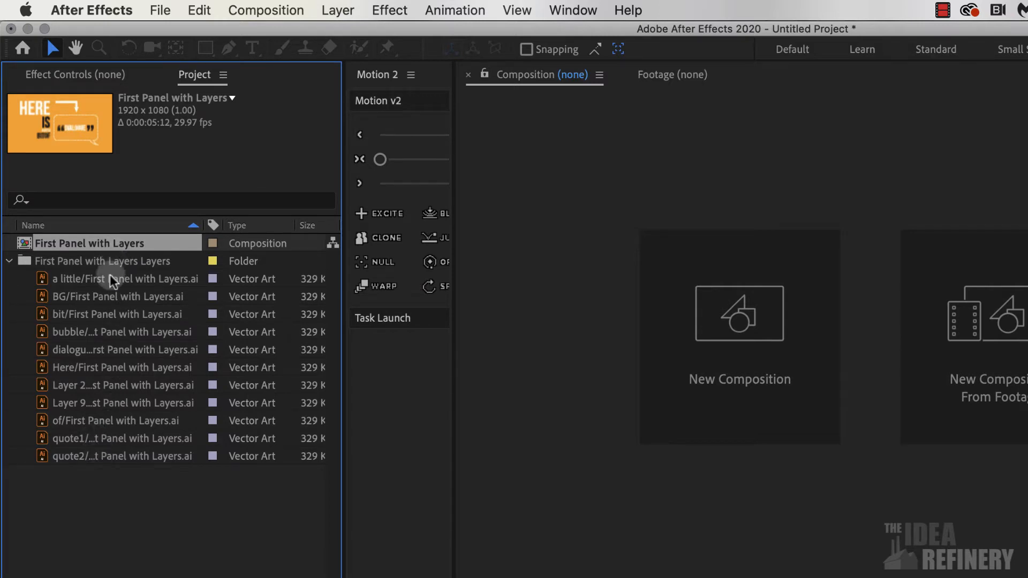
{"action": "mouse_move", "coordinate": [111, 265]}
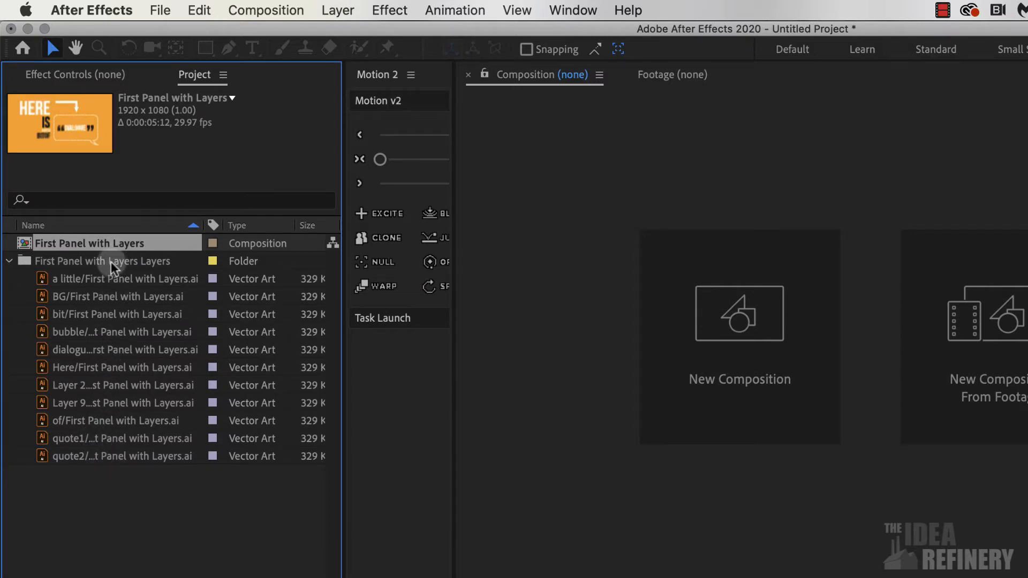
{"action": "left_click", "coordinate": [9, 260]}
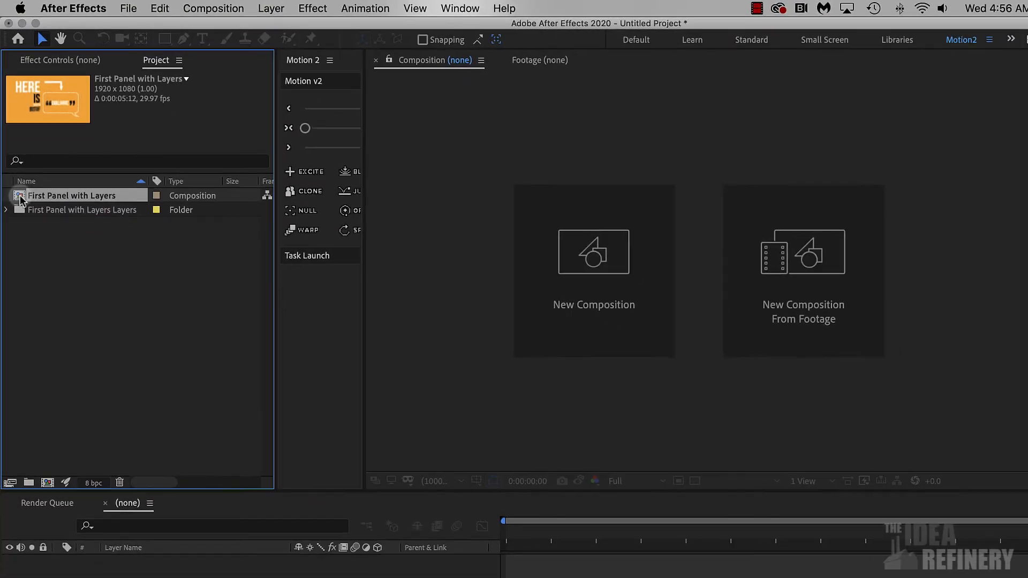
Rename the top layer Layer 2 to arrow and show layer bars instead of the Graph Editor.
{"action": "double_click", "coordinate": [71, 195]}
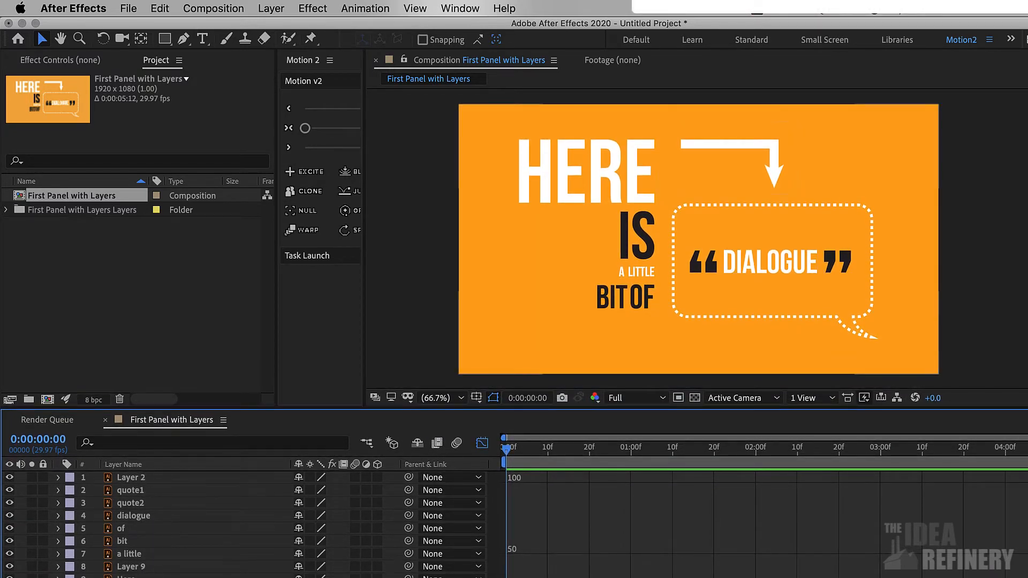
{"action": "left_click", "coordinate": [130, 477]}
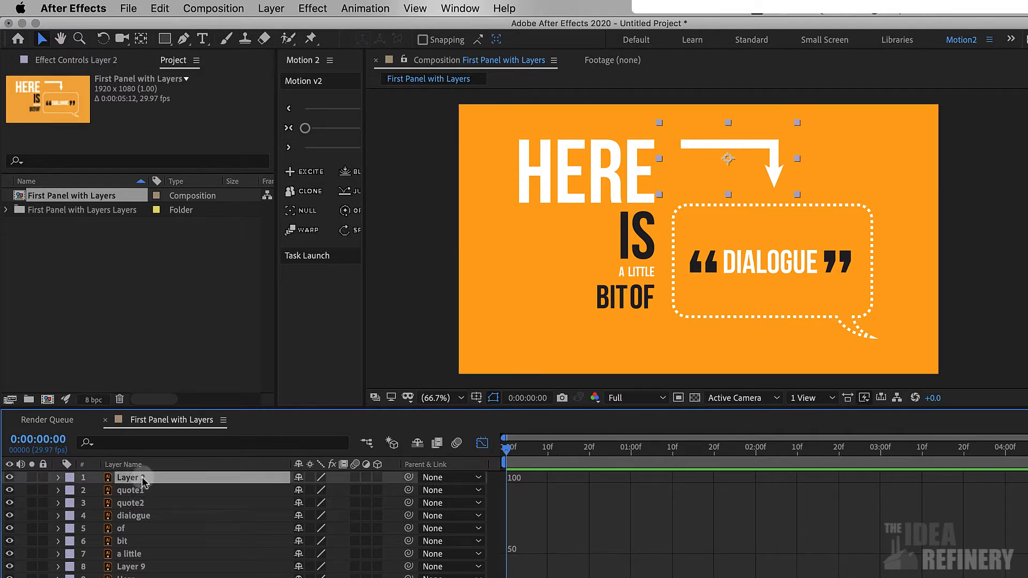
{"action": "mouse_move", "coordinate": [145, 477]}
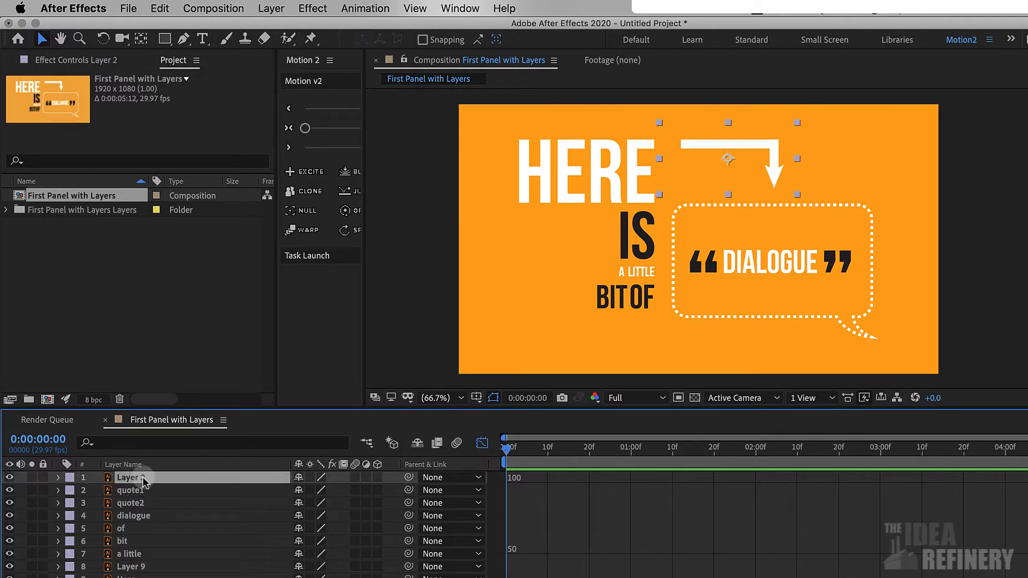
{"action": "mouse_move", "coordinate": [139, 477]}
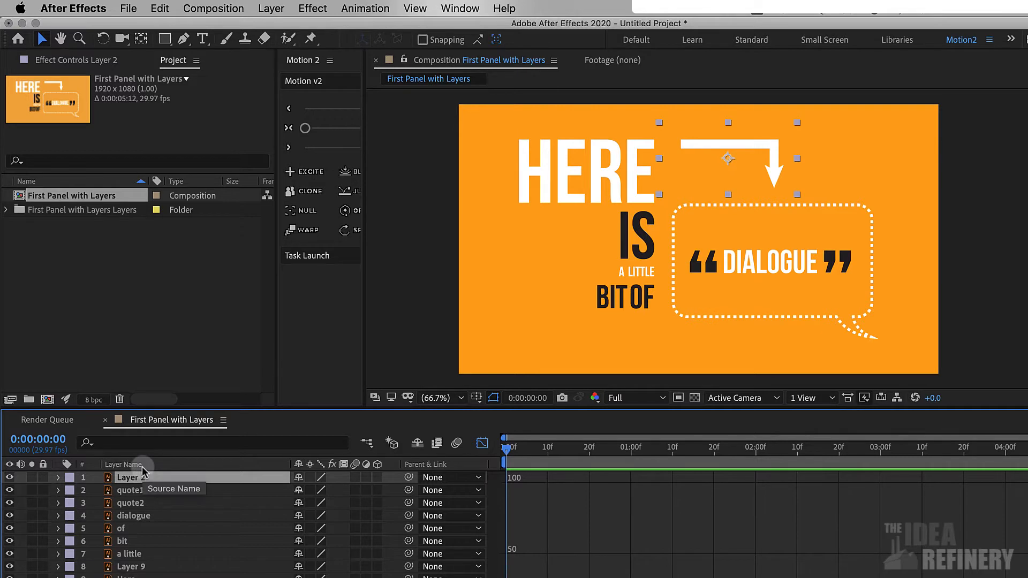
{"action": "double_click", "coordinate": [133, 478]}
{"action": "type", "text": "arrow"}
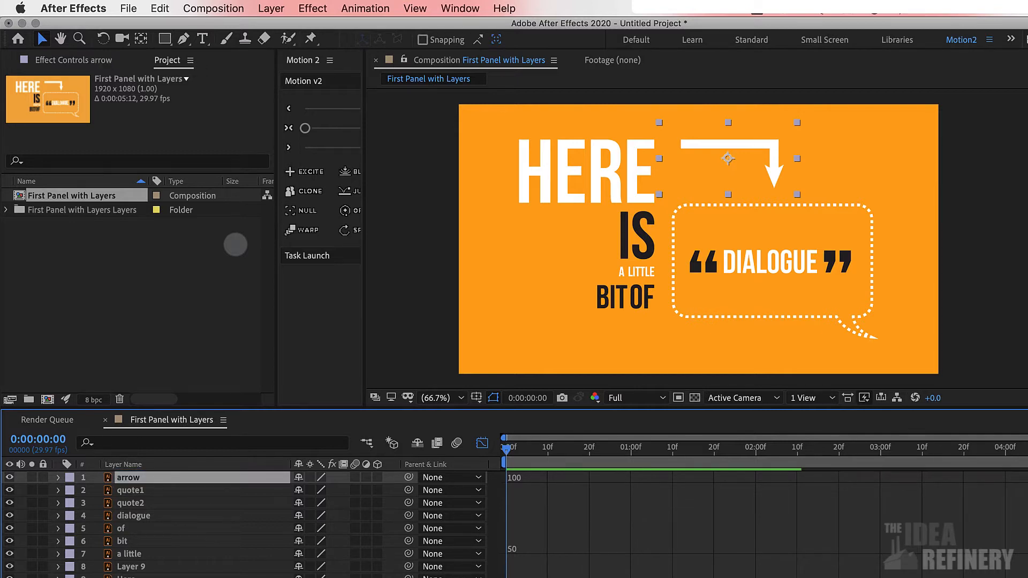
{"action": "mouse_move", "coordinate": [482, 443]}
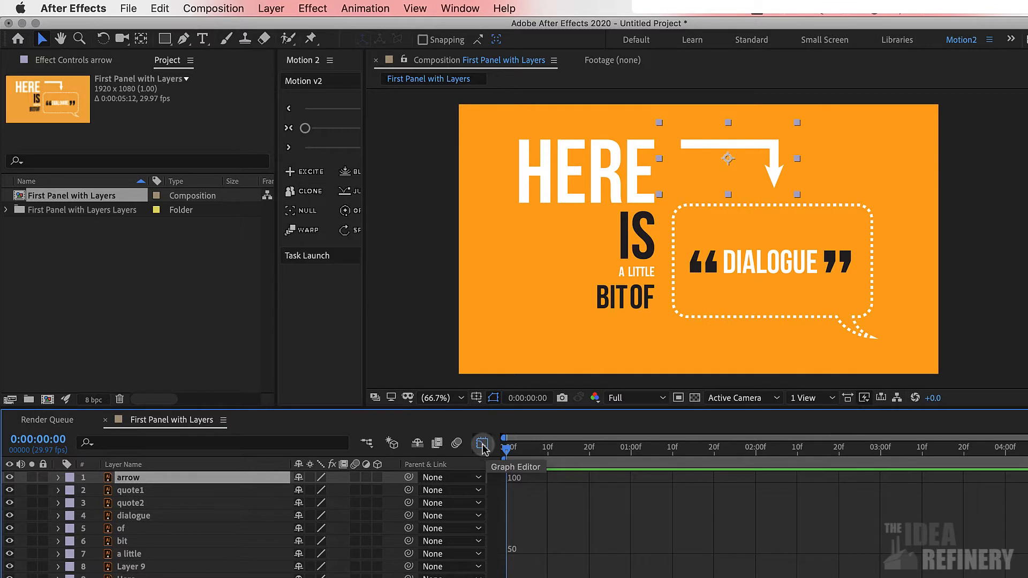
{"action": "left_click", "coordinate": [482, 443]}
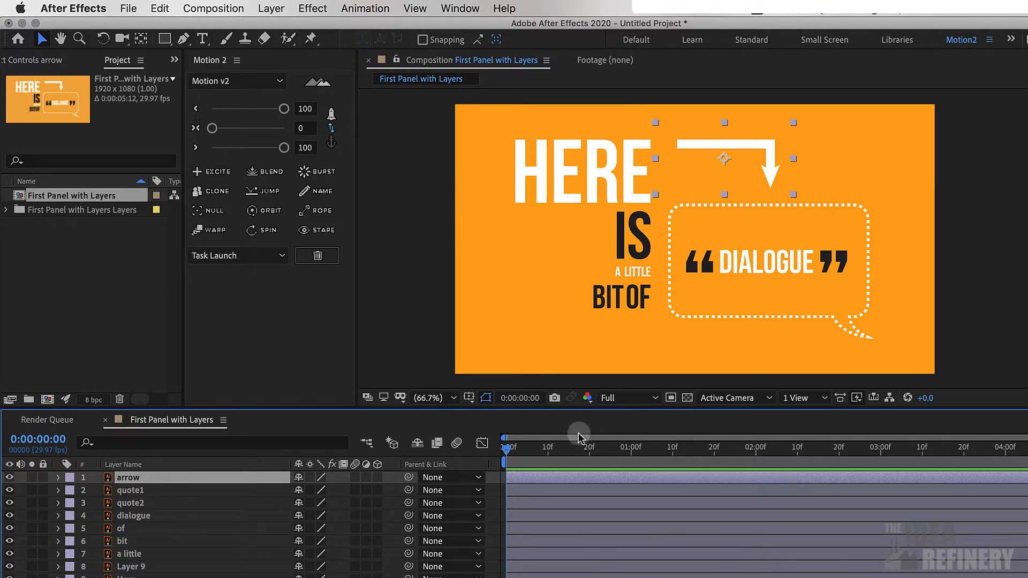
{"action": "mouse_move", "coordinate": [588, 447]}
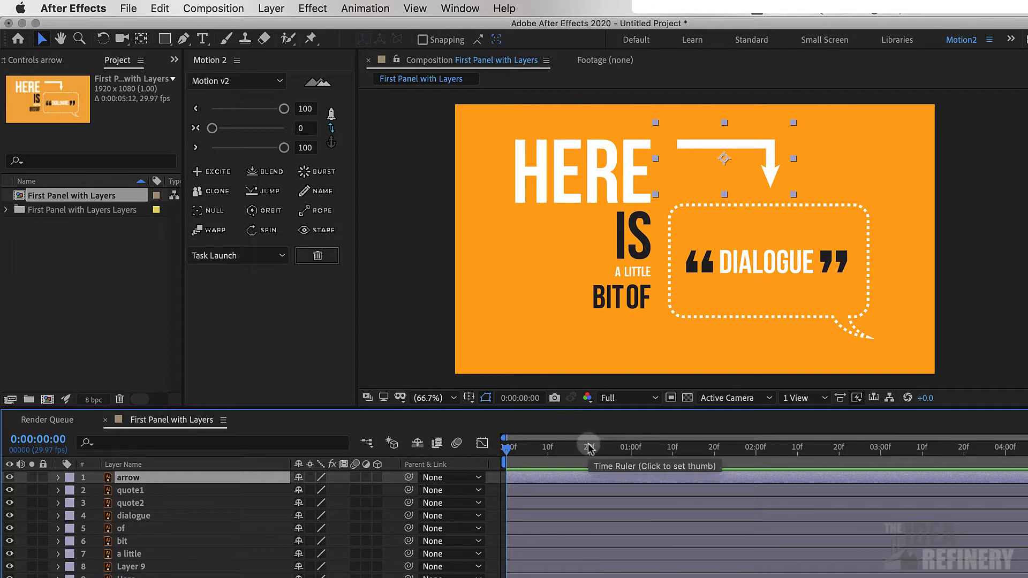
{"action": "mouse_move", "coordinate": [590, 448]}
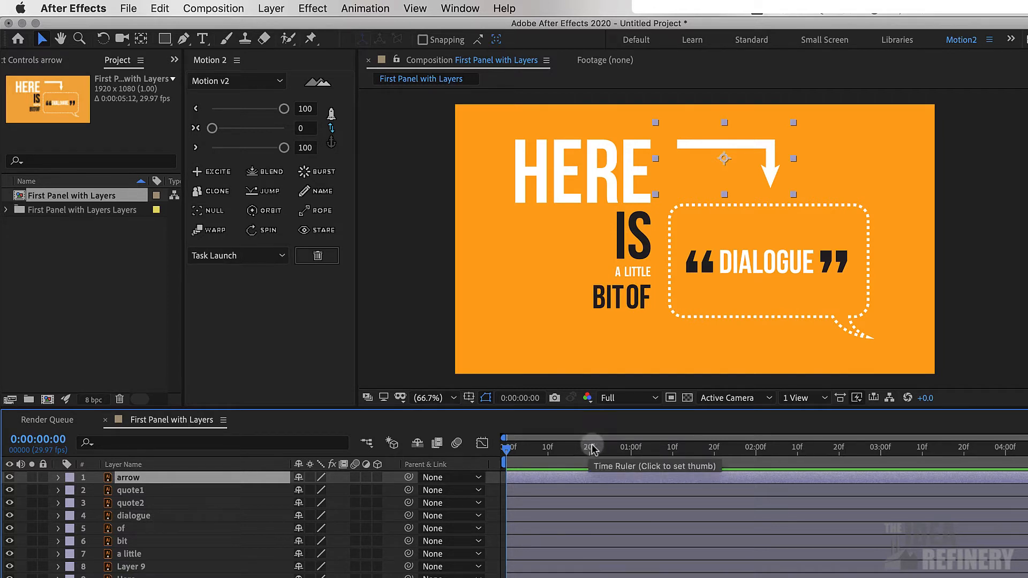
{"action": "mouse_move", "coordinate": [592, 421]}
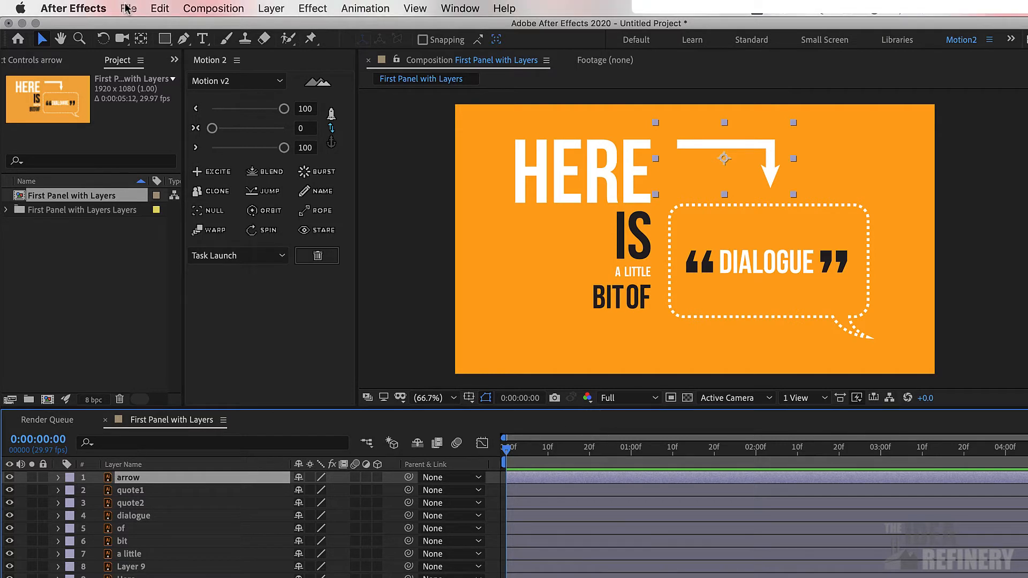
Import Audio only.m4a into the project as plain footage.
{"action": "left_click", "coordinate": [127, 7]}
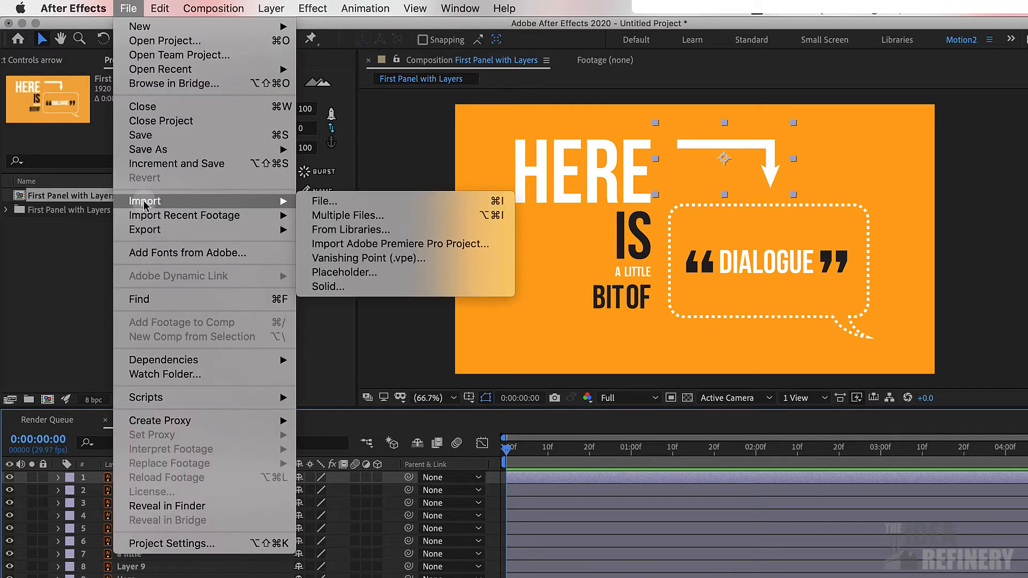
{"action": "mouse_move", "coordinate": [335, 202]}
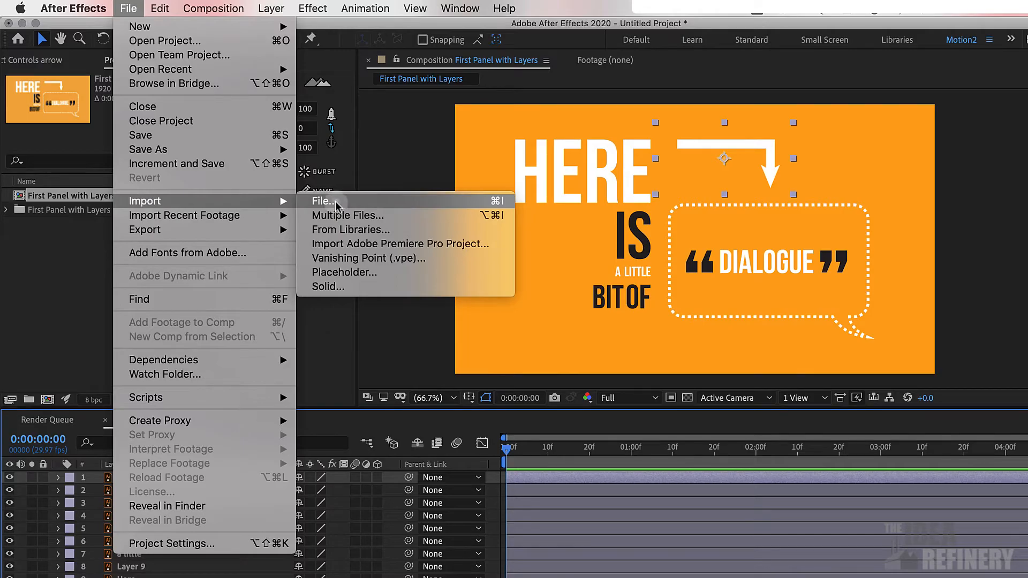
{"action": "left_click", "coordinate": [322, 200]}
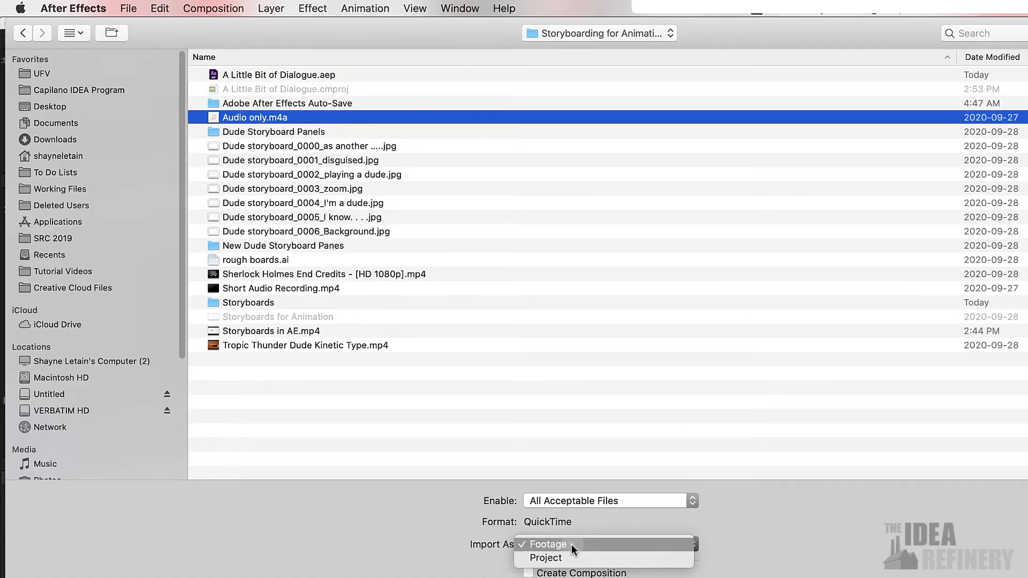
{"action": "left_click", "coordinate": [549, 544]}
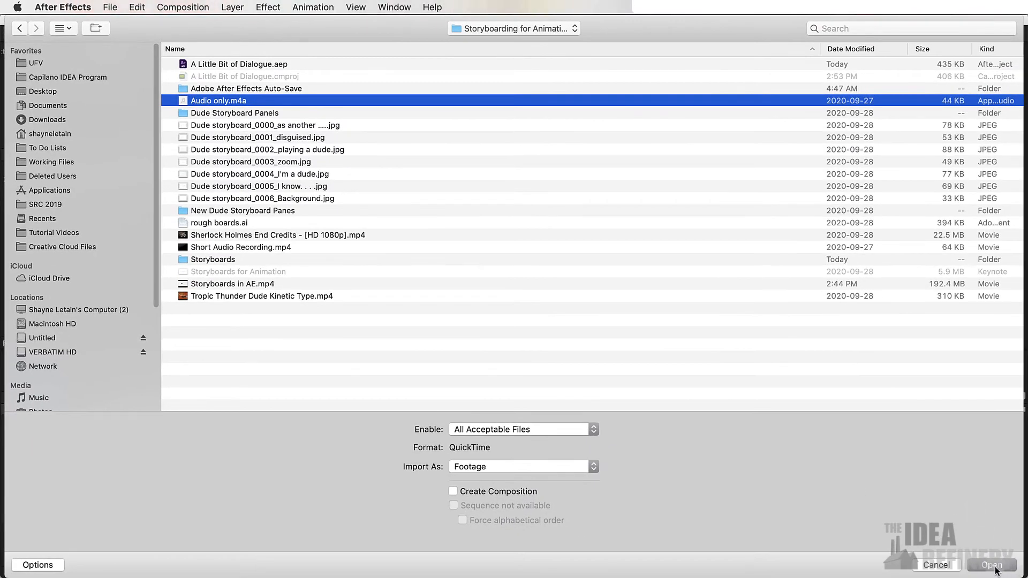
{"action": "left_click", "coordinate": [992, 565]}
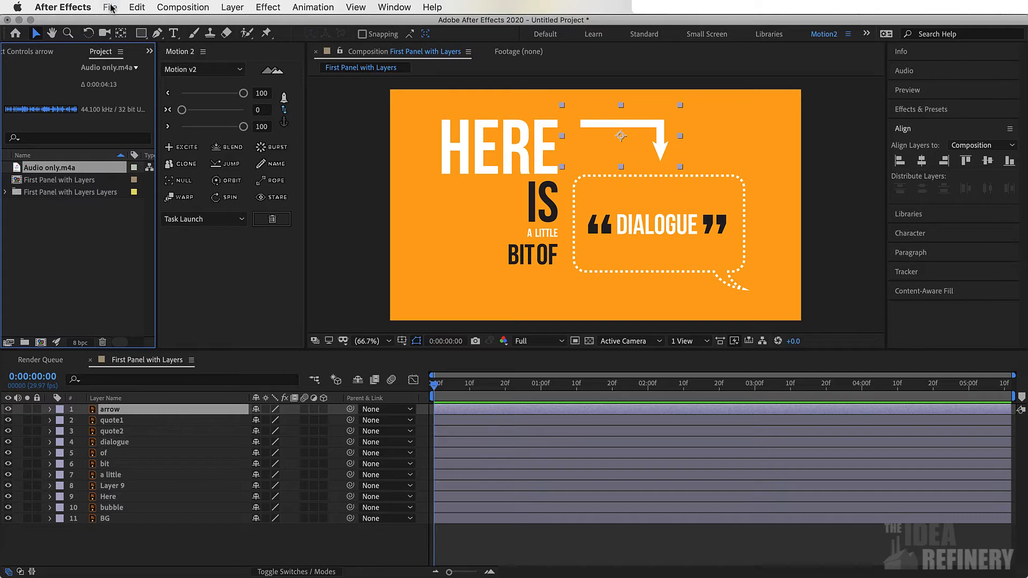
Import Second Panel Layers.ai as Composition - Retain Layer Sizes.
{"action": "left_click", "coordinate": [109, 7]}
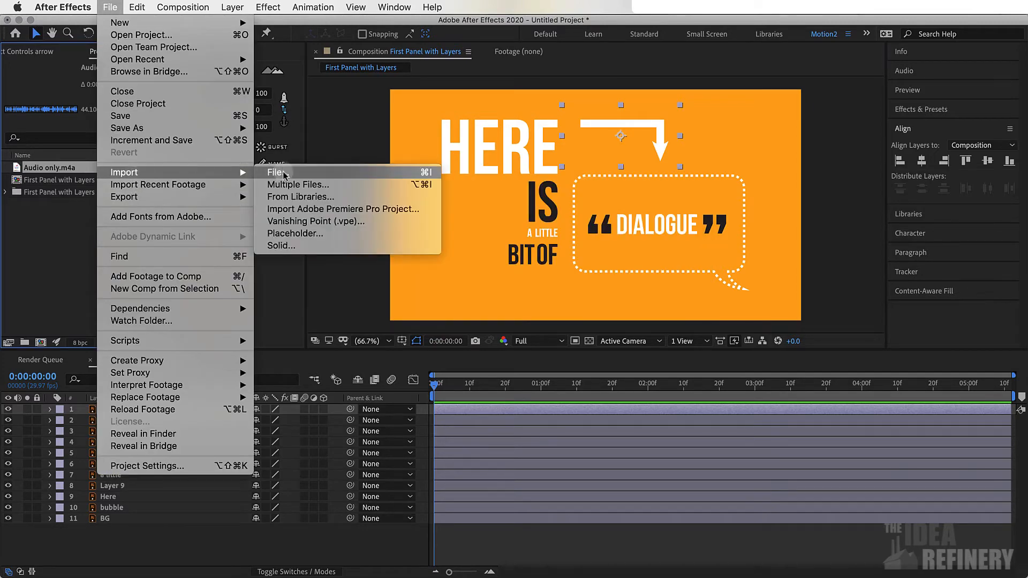
{"action": "left_click", "coordinate": [275, 171]}
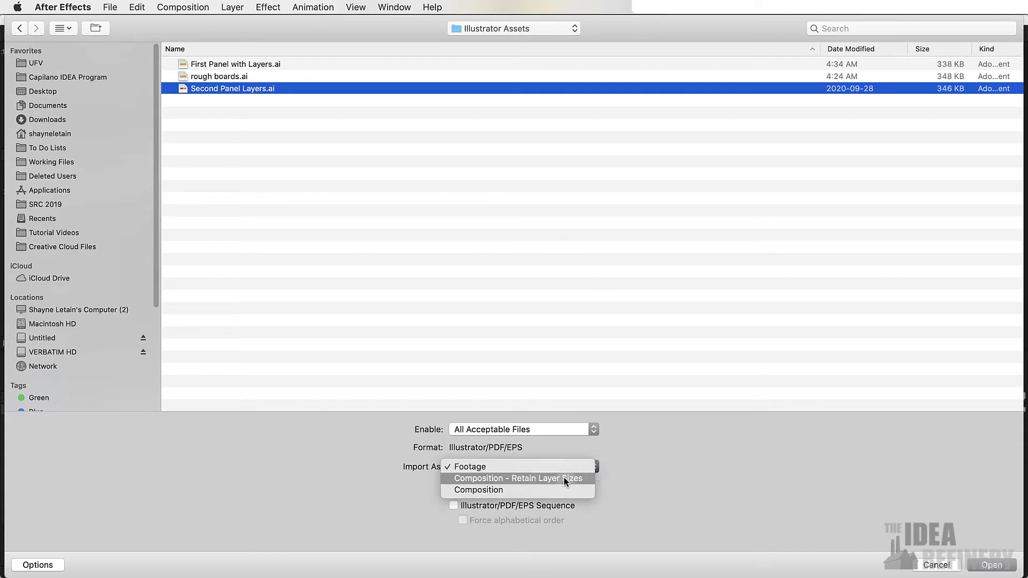
{"action": "left_click", "coordinate": [518, 477]}
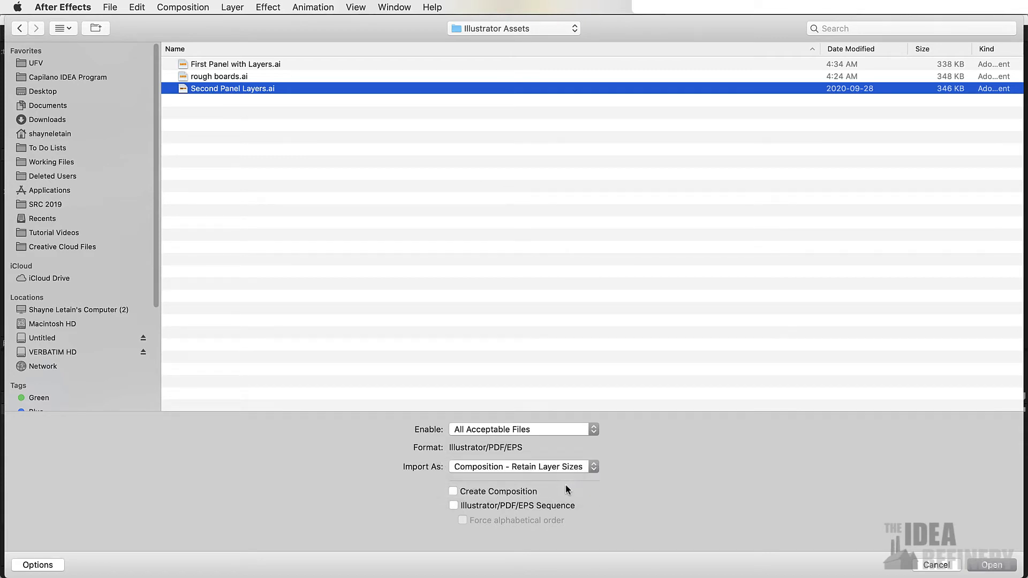
{"action": "left_click", "coordinate": [991, 565]}
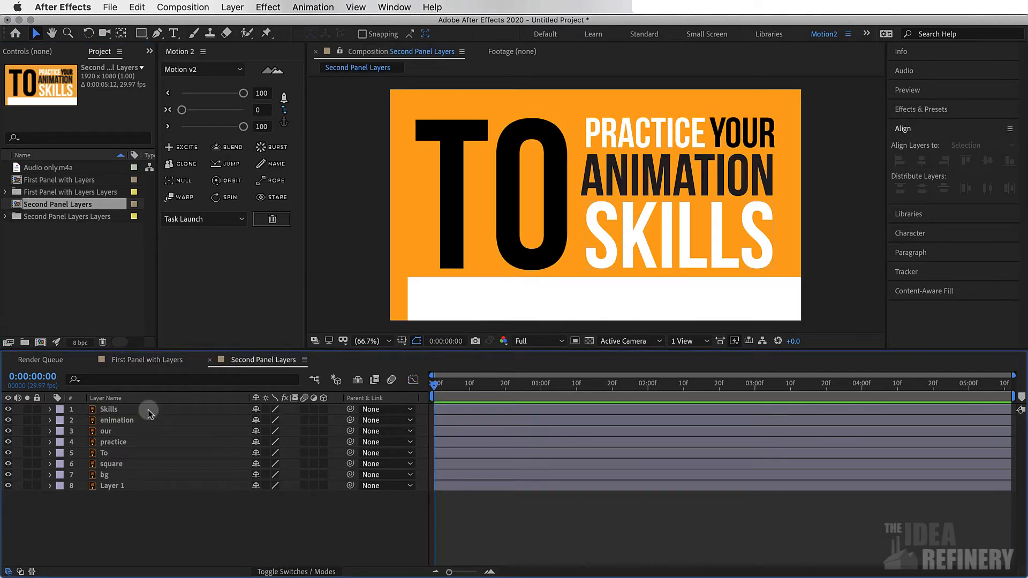
Inspect the our text layer, flip between both panel compositions and finish on First Panel with Layers.
{"action": "left_click", "coordinate": [106, 431]}
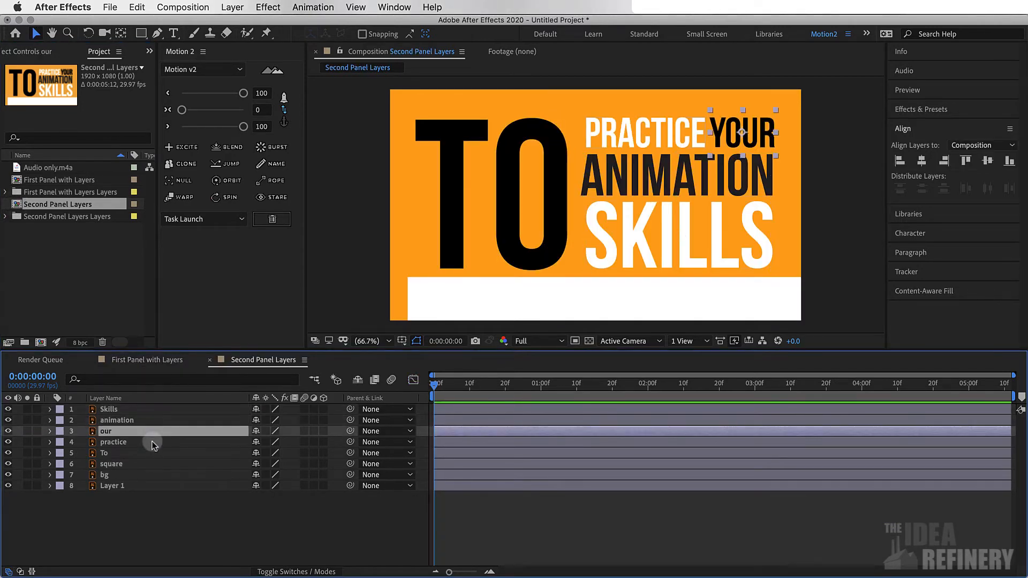
{"action": "left_click", "coordinate": [147, 360]}
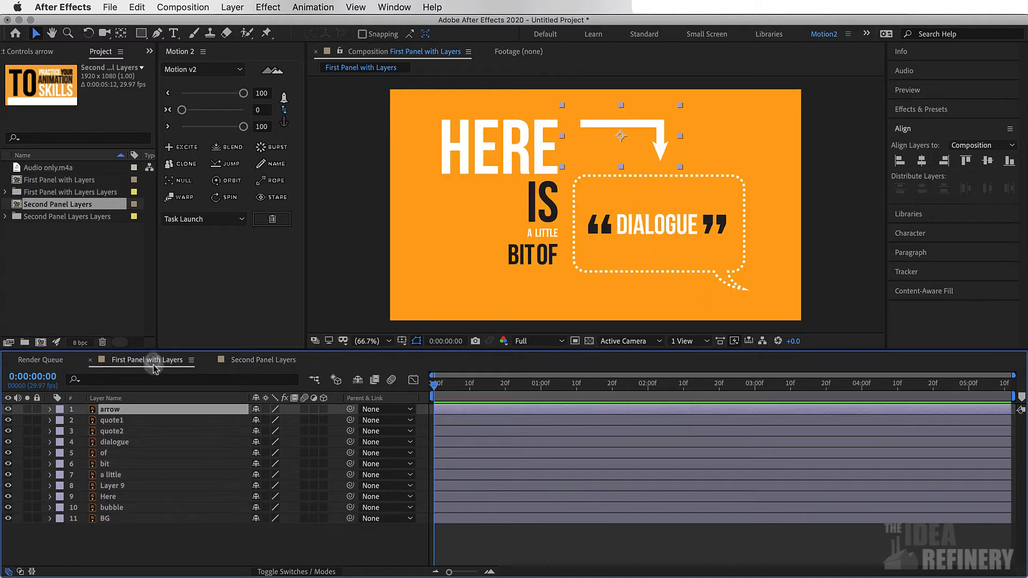
{"action": "left_click", "coordinate": [262, 360]}
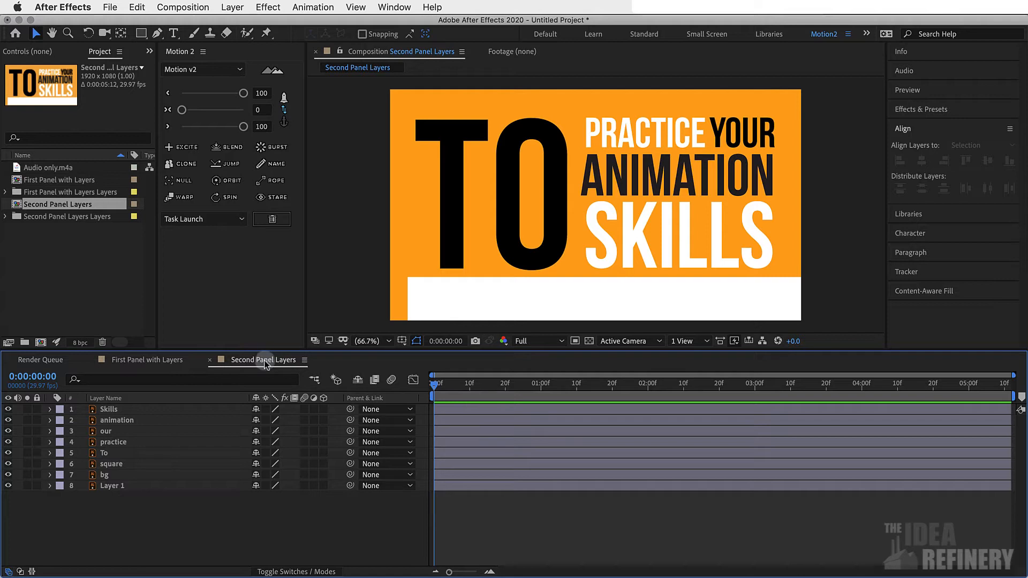
{"action": "left_click", "coordinate": [147, 360]}
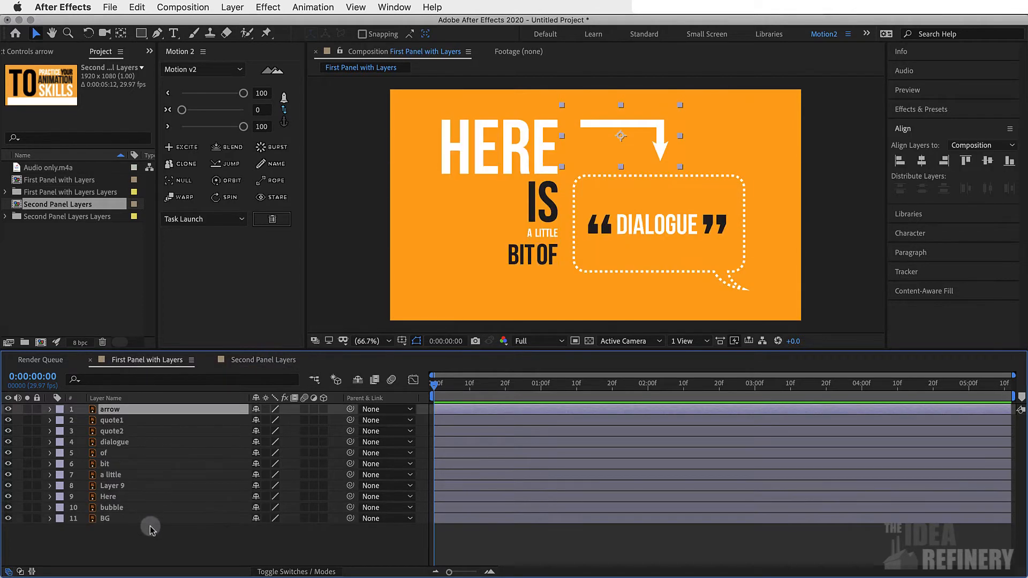
{"action": "mouse_move", "coordinate": [138, 356]}
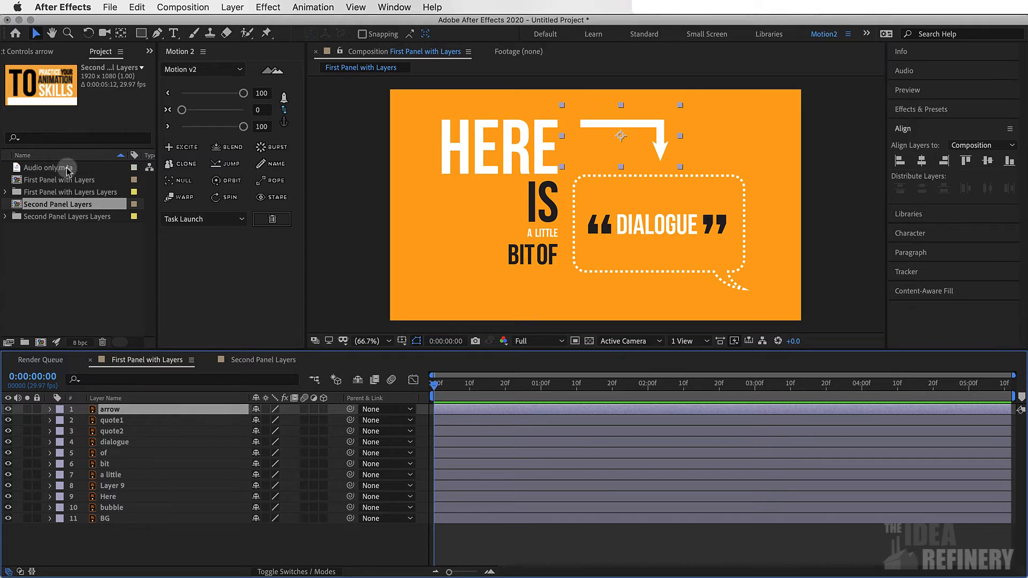
Add Audio only.m4a as a layer to First Panel with Layers, then to Second Panel Layers.
{"action": "left_click", "coordinate": [49, 167]}
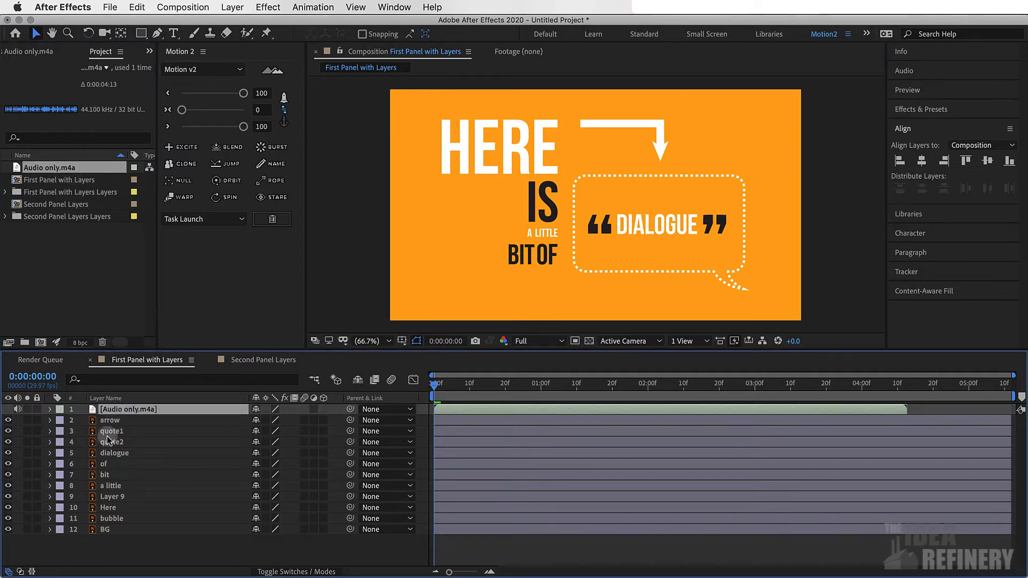
{"action": "left_click", "coordinate": [265, 359]}
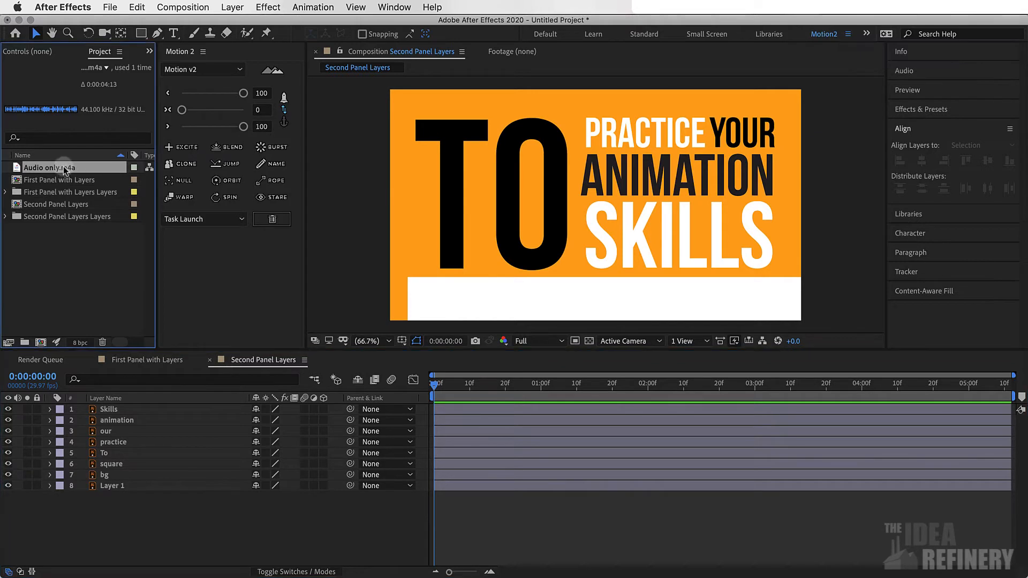
{"action": "left_click", "coordinate": [139, 360]}
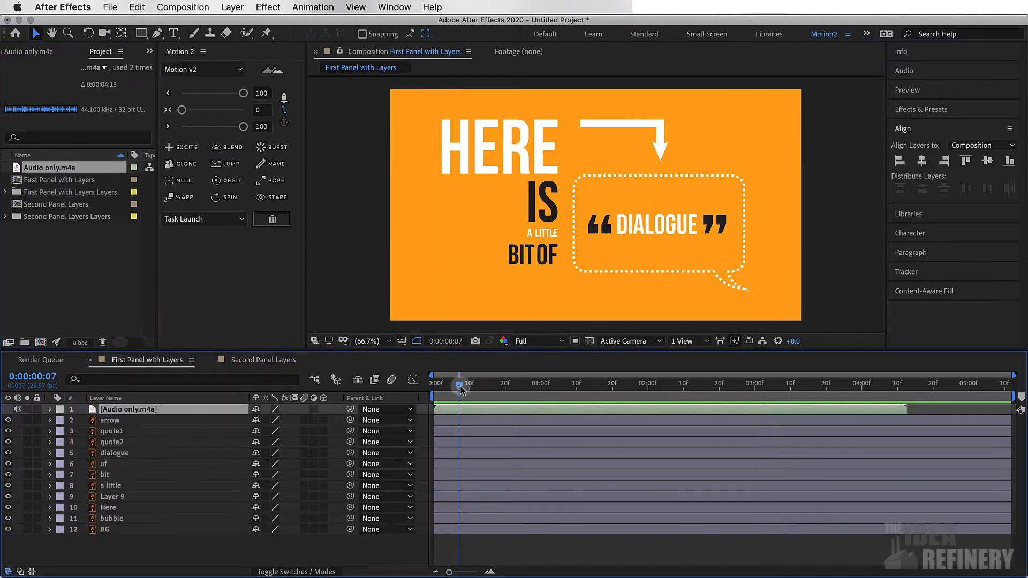
{"action": "mouse_move", "coordinate": [459, 386]}
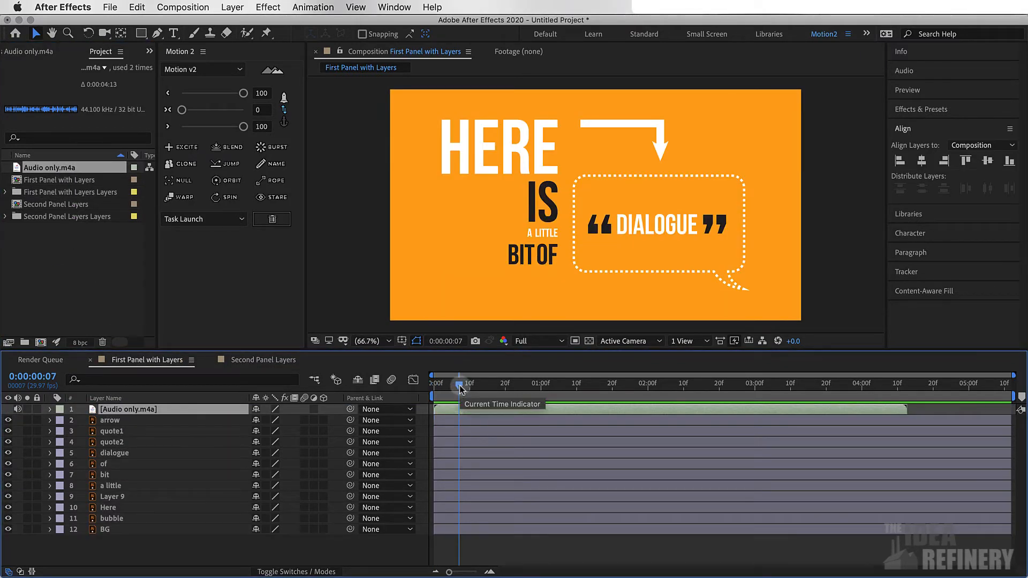
{"action": "mouse_move", "coordinate": [1013, 396]}
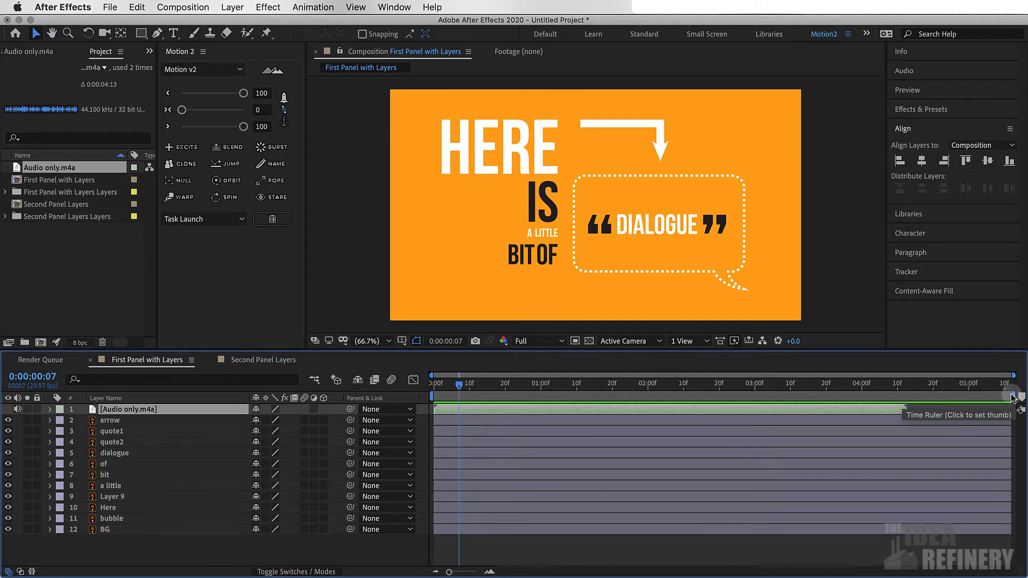
{"action": "mouse_move", "coordinate": [460, 390]}
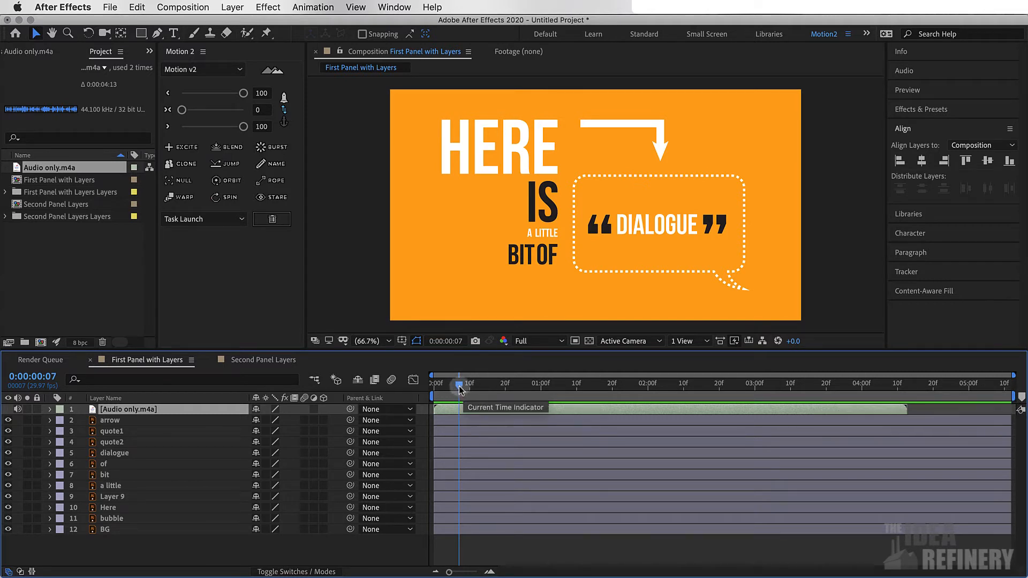
{"action": "mouse_move", "coordinate": [437, 424]}
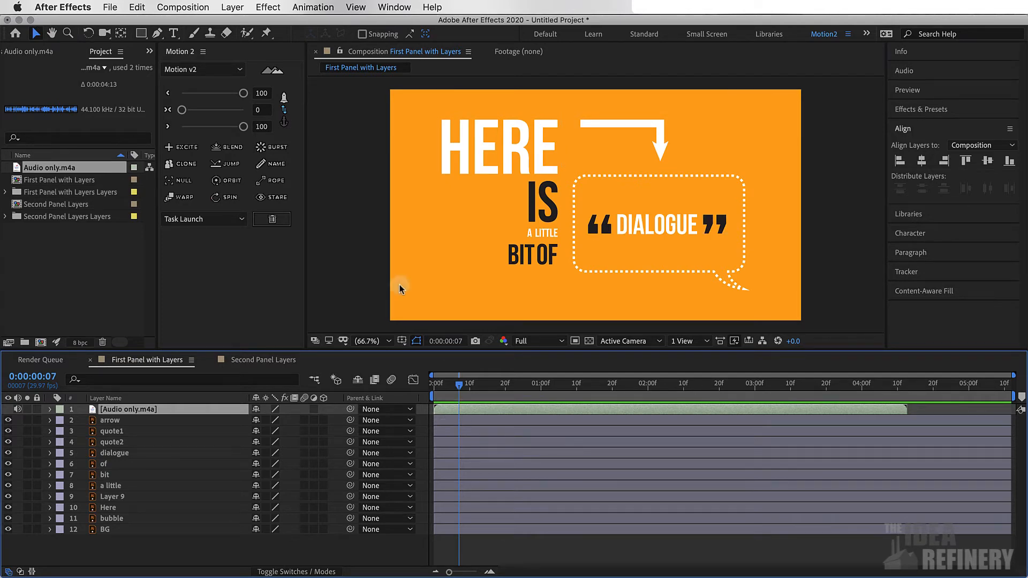
{"action": "left_click", "coordinate": [111, 7]}
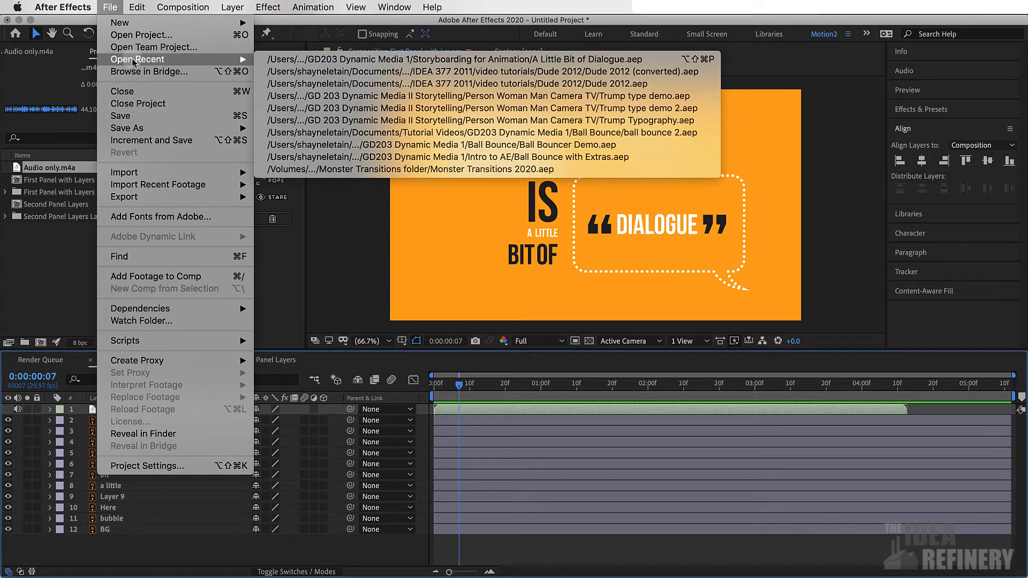
{"action": "left_click", "coordinate": [489, 59]}
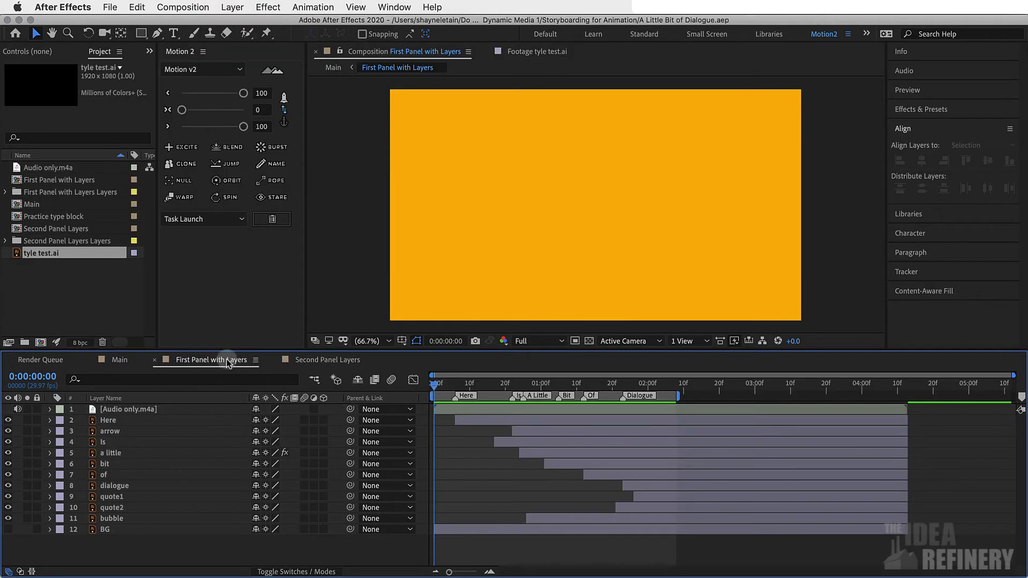
{"action": "mouse_move", "coordinate": [833, 463]}
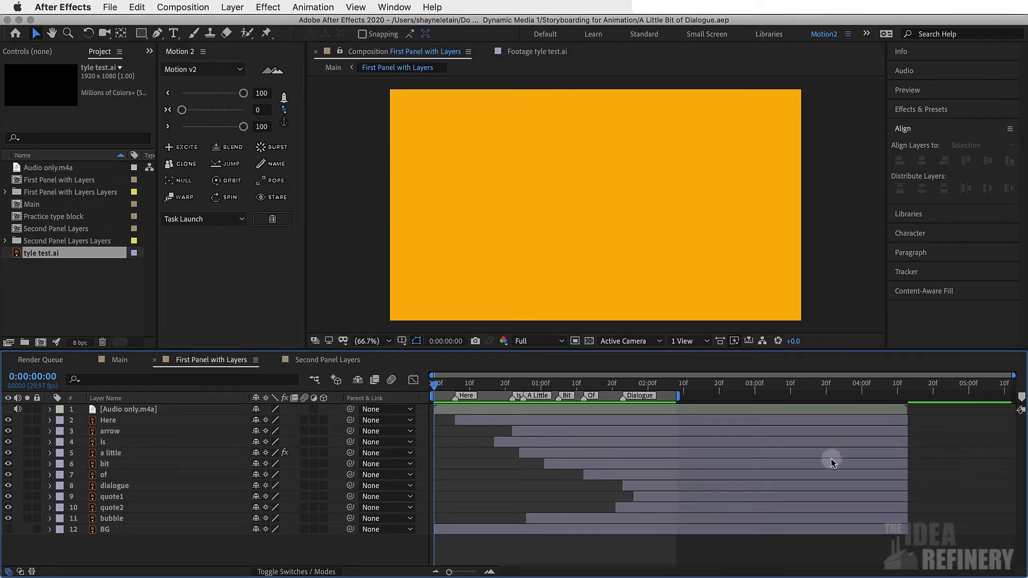
{"action": "mouse_move", "coordinate": [491, 414]}
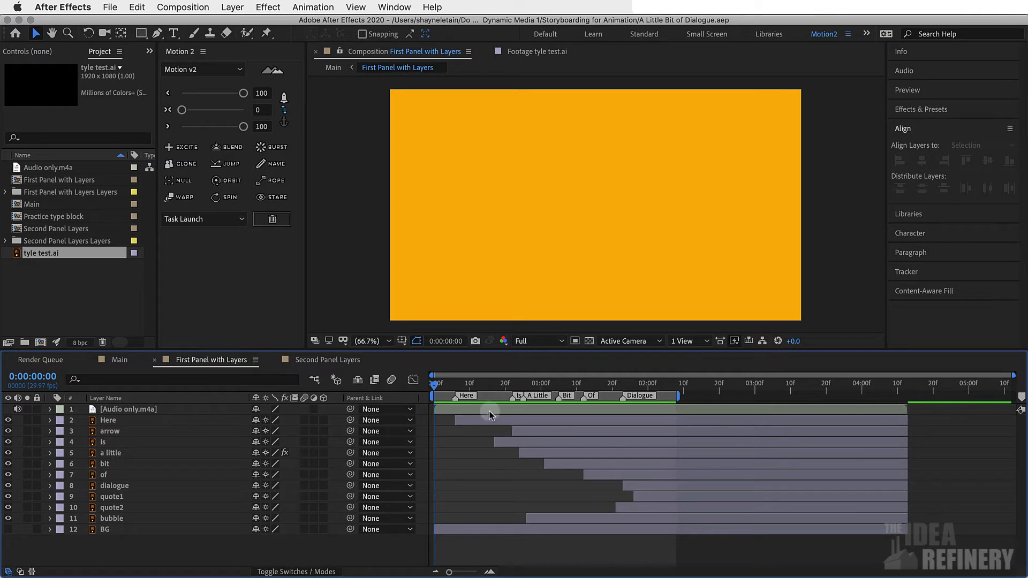
{"action": "mouse_move", "coordinate": [588, 408]}
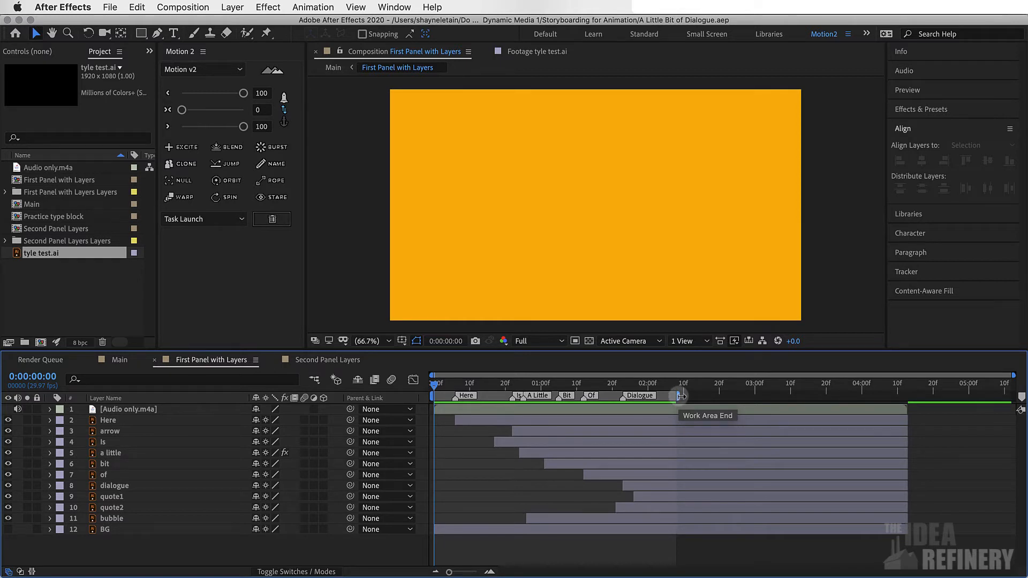
{"action": "mouse_move", "coordinate": [898, 393]}
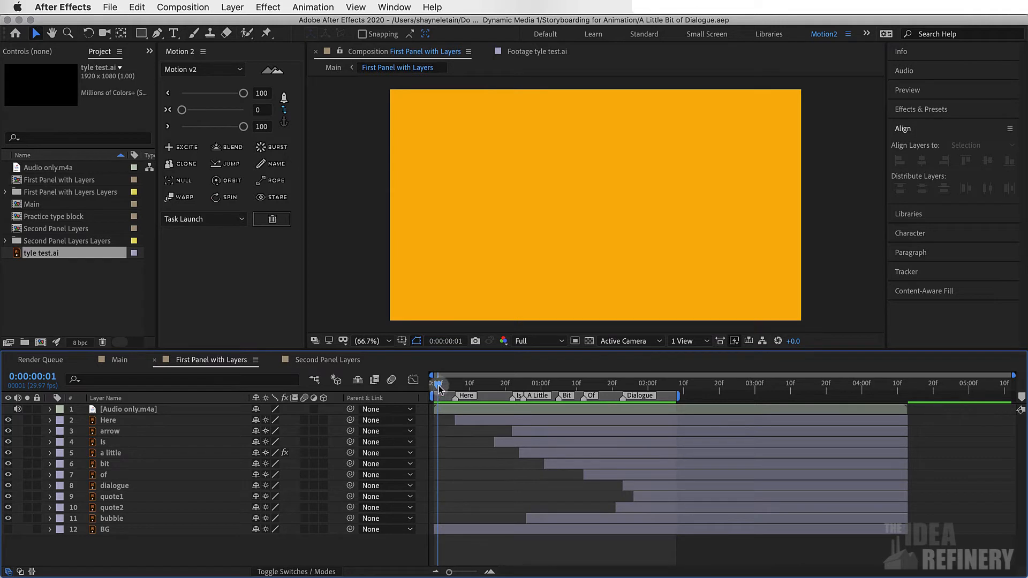
{"action": "left_click", "coordinate": [436, 384]}
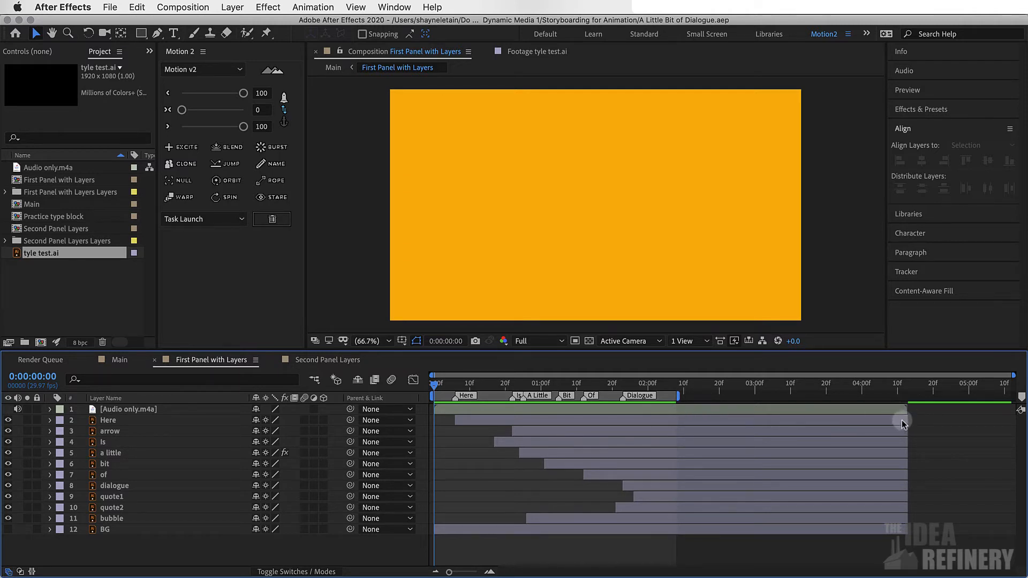
{"action": "mouse_move", "coordinate": [901, 420]}
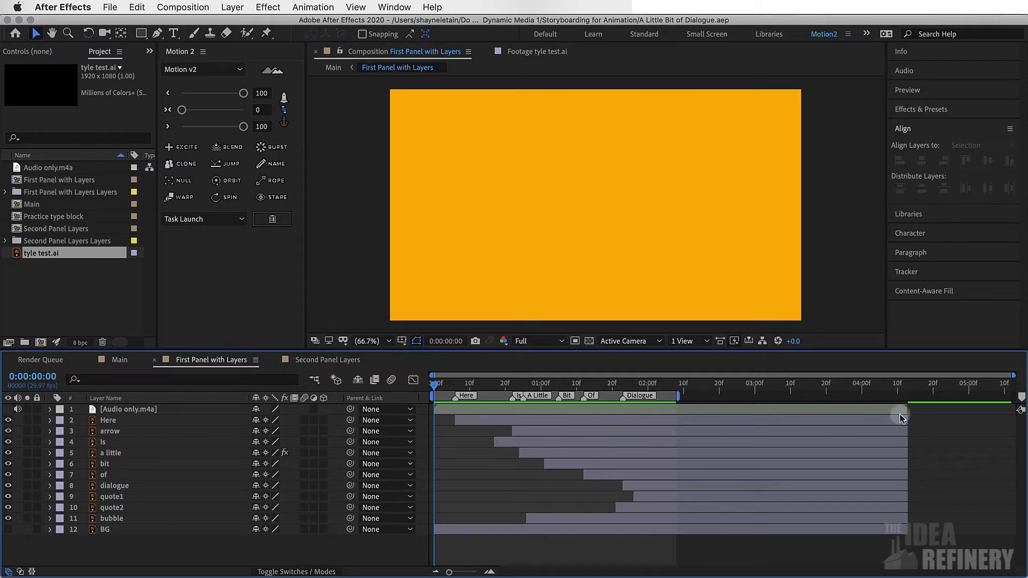
{"action": "left_click", "coordinate": [322, 360]}
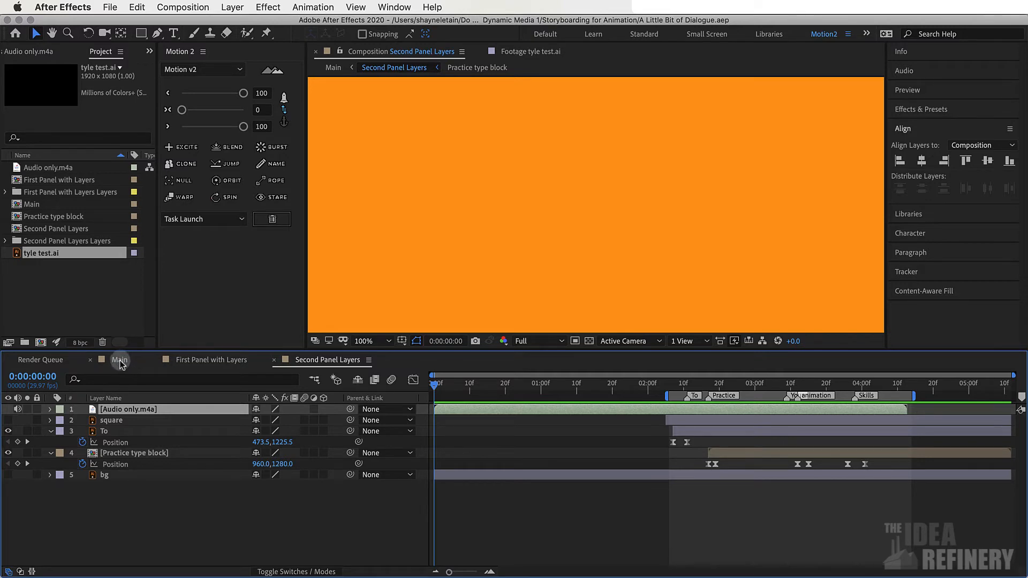
Create a new 1920x1080 composition named Main.
{"action": "left_click", "coordinate": [182, 8]}
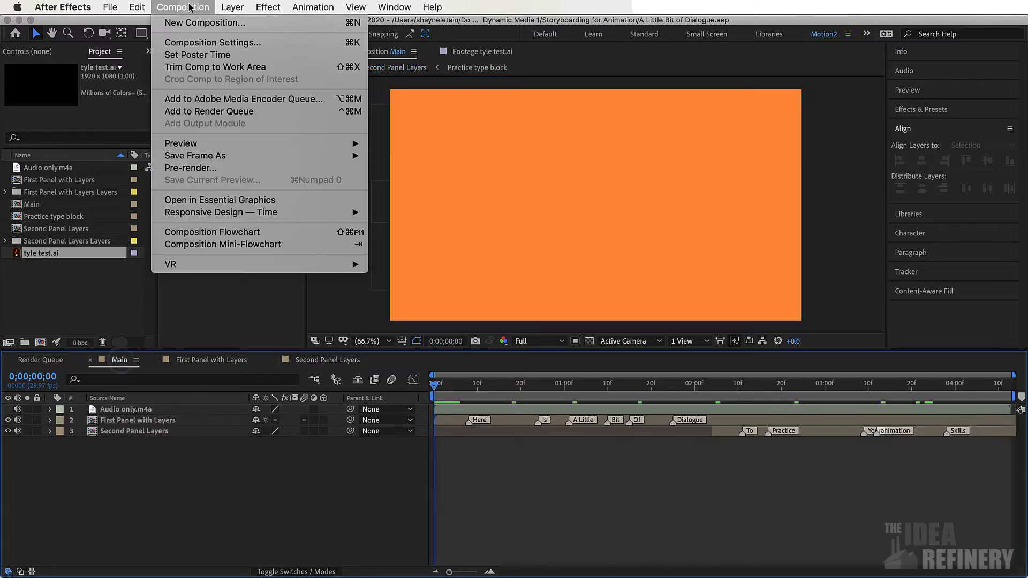
{"action": "left_click", "coordinate": [212, 42]}
{"action": "type", "text": "Mai"}
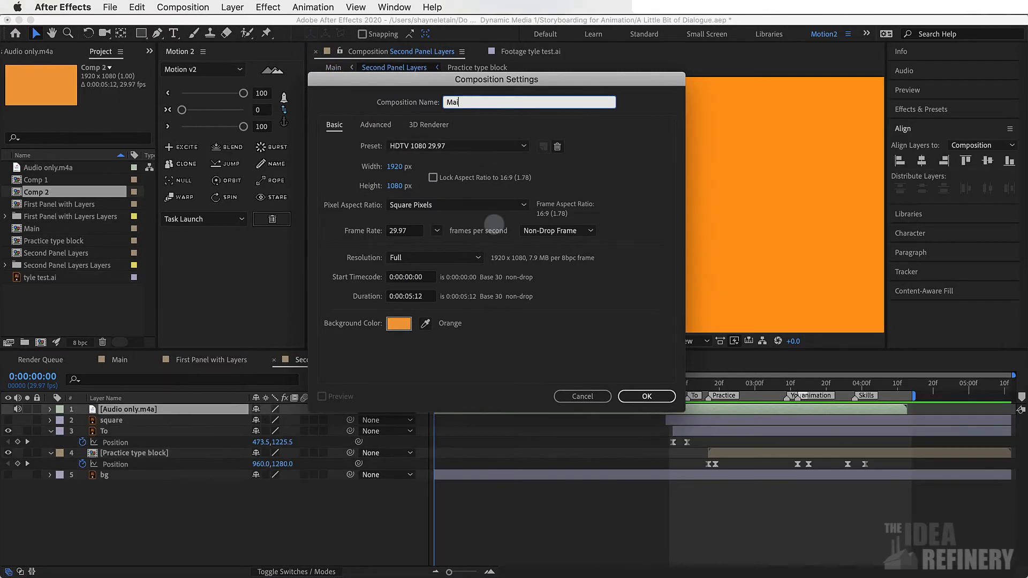
{"action": "left_click", "coordinate": [644, 396]}
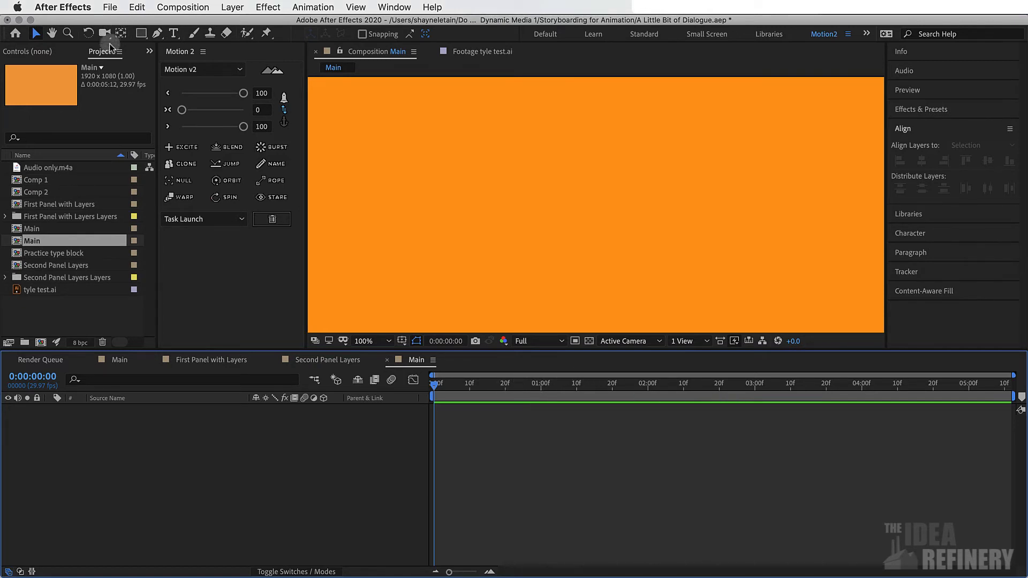
Place First Panel with Layers into Main as its only layer.
{"action": "left_click", "coordinate": [59, 203]}
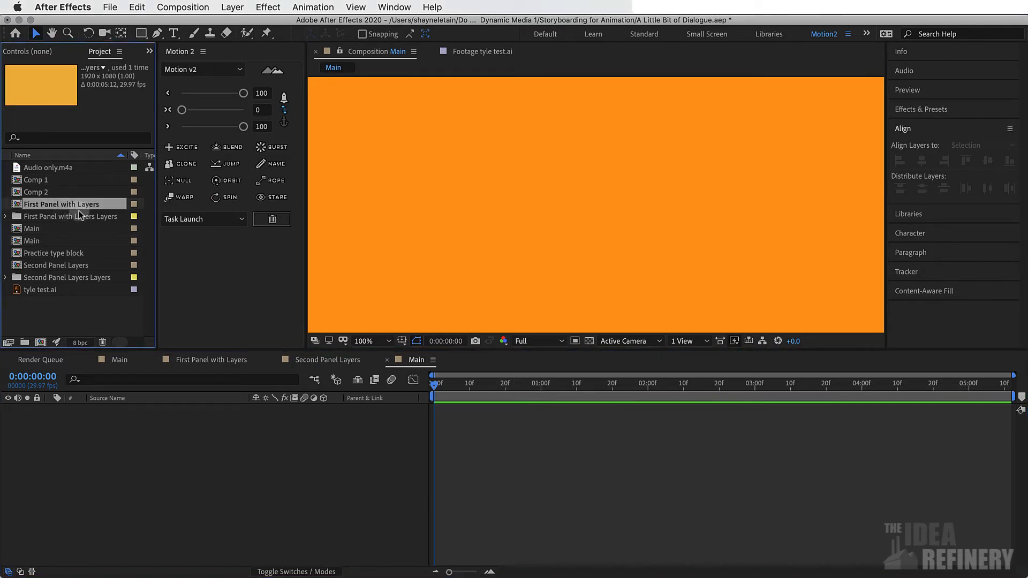
{"action": "left_click_drag", "start_coordinate": [78, 203], "coordinate": [135, 431]}
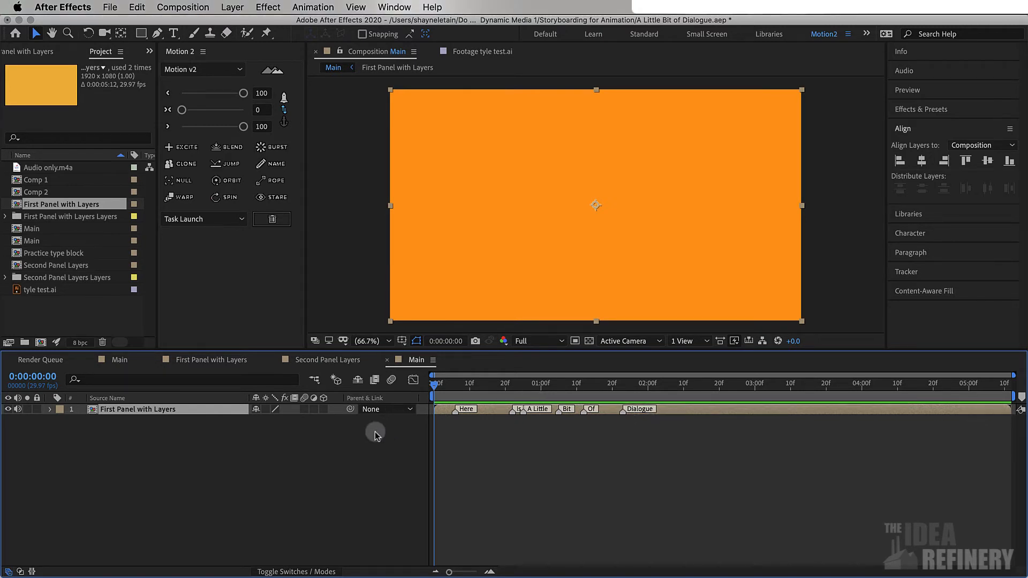
Add the audio and Second Panel Layers to Main and scrub the first panel up to the Dialogue frame before the transition.
{"action": "left_click", "coordinate": [58, 264]}
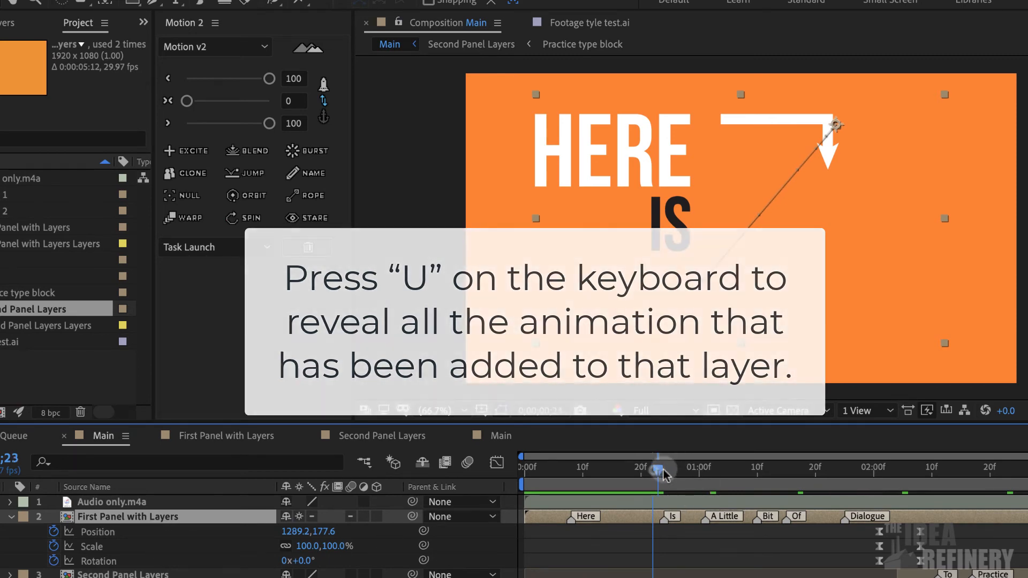
{"action": "left_click_drag", "start_coordinate": [658, 468], "coordinate": [704, 468]}
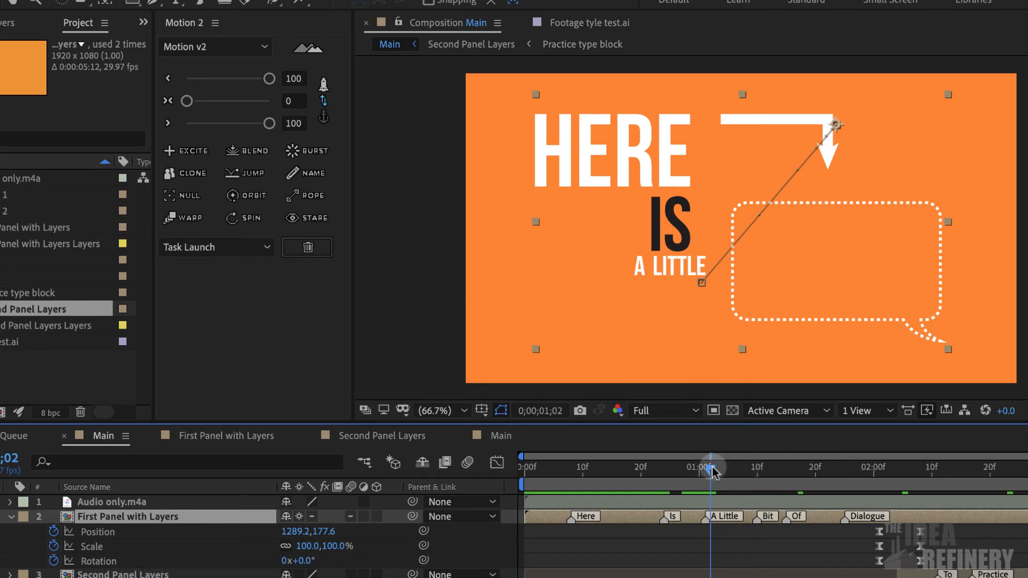
{"action": "left_click_drag", "start_coordinate": [713, 468], "coordinate": [816, 468]}
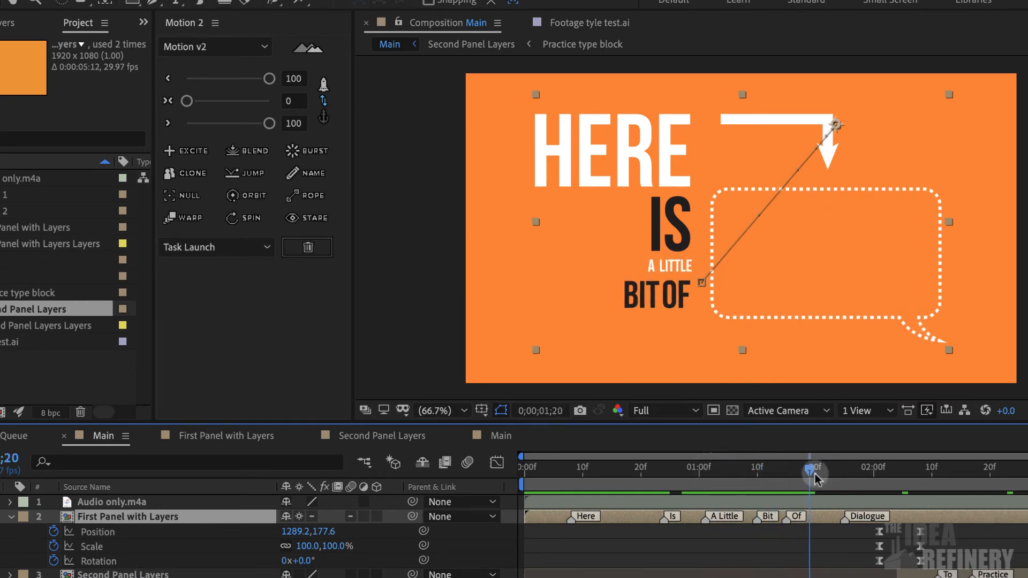
{"action": "left_click_drag", "start_coordinate": [816, 468], "coordinate": [881, 468]}
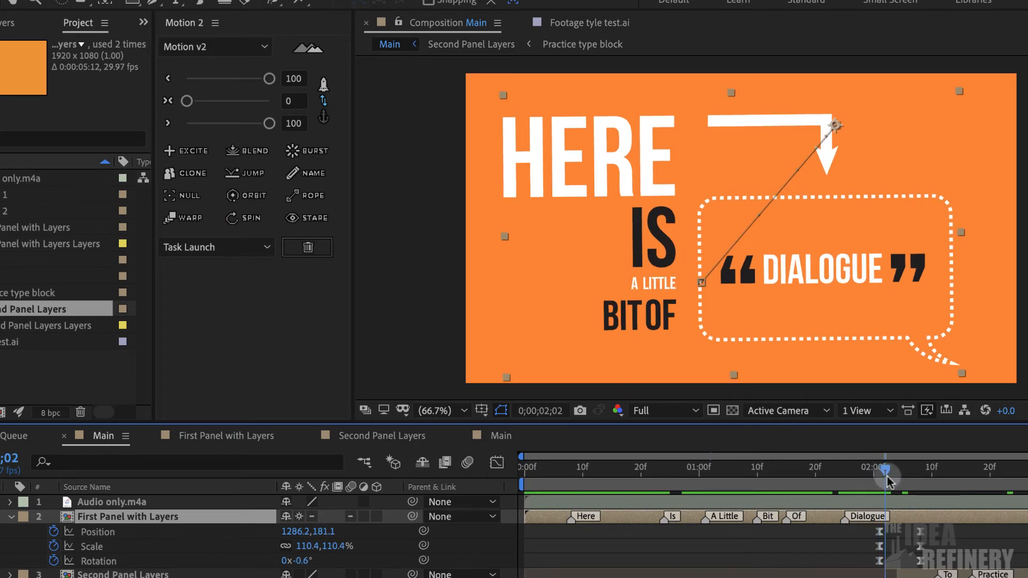
{"action": "left_click_drag", "start_coordinate": [886, 470], "coordinate": [907, 470]}
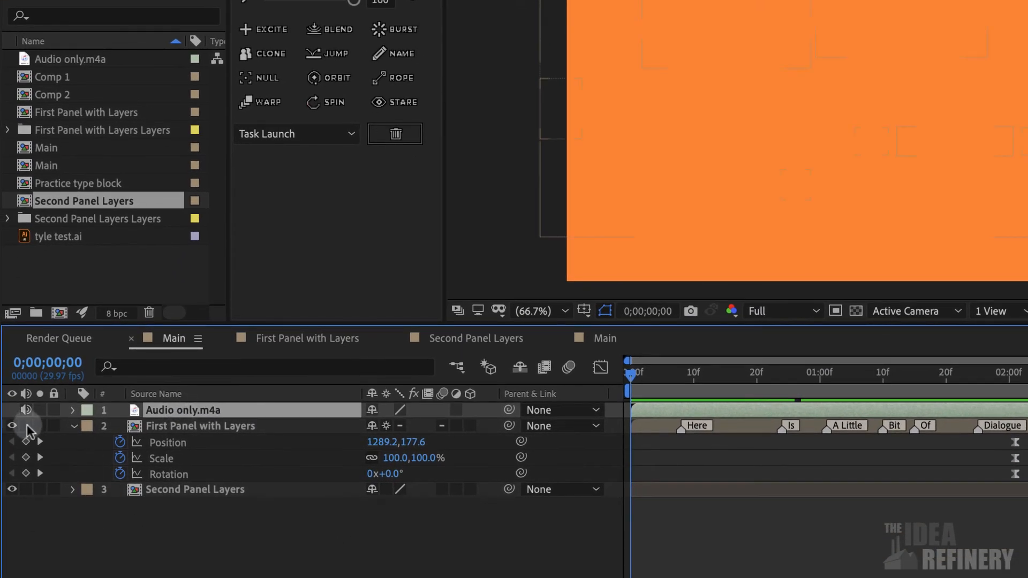
{"action": "left_click", "coordinate": [11, 425]}
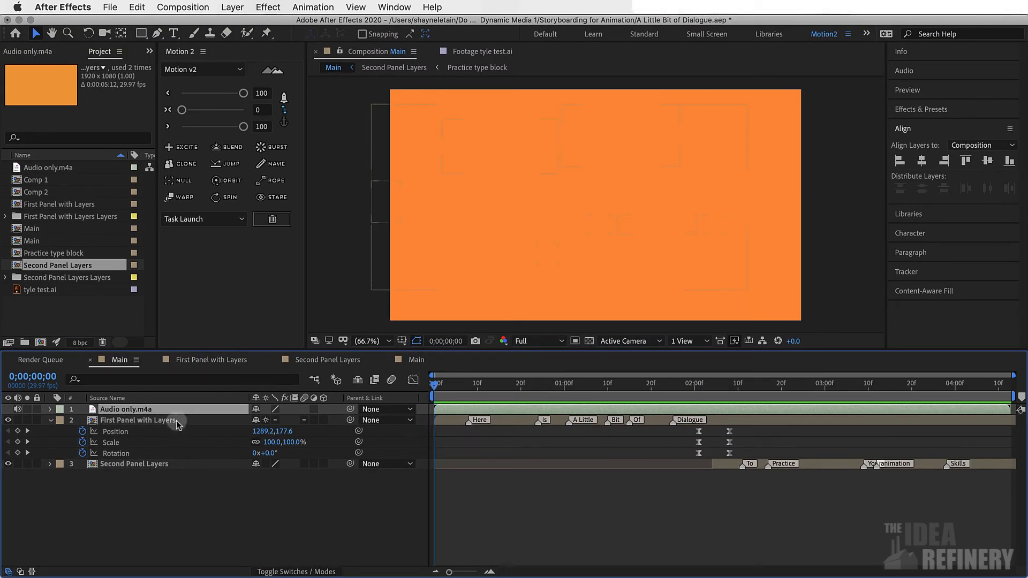
{"action": "left_click", "coordinate": [442, 383]}
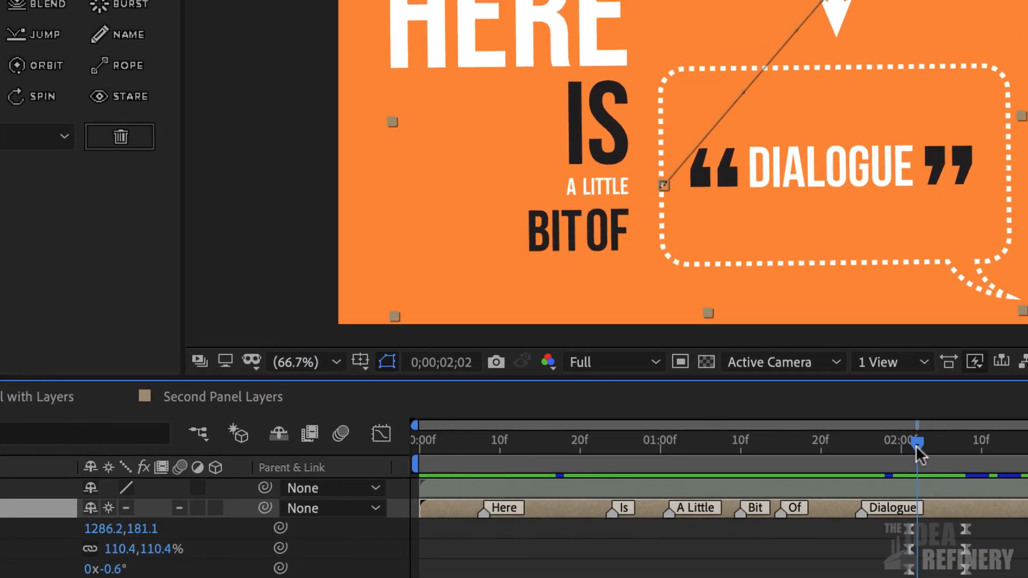
Scrub through the zoom-rotate transition and enable continuous rasterize on First Panel with Layers.
{"action": "left_click_drag", "start_coordinate": [918, 452], "coordinate": [938, 452]}
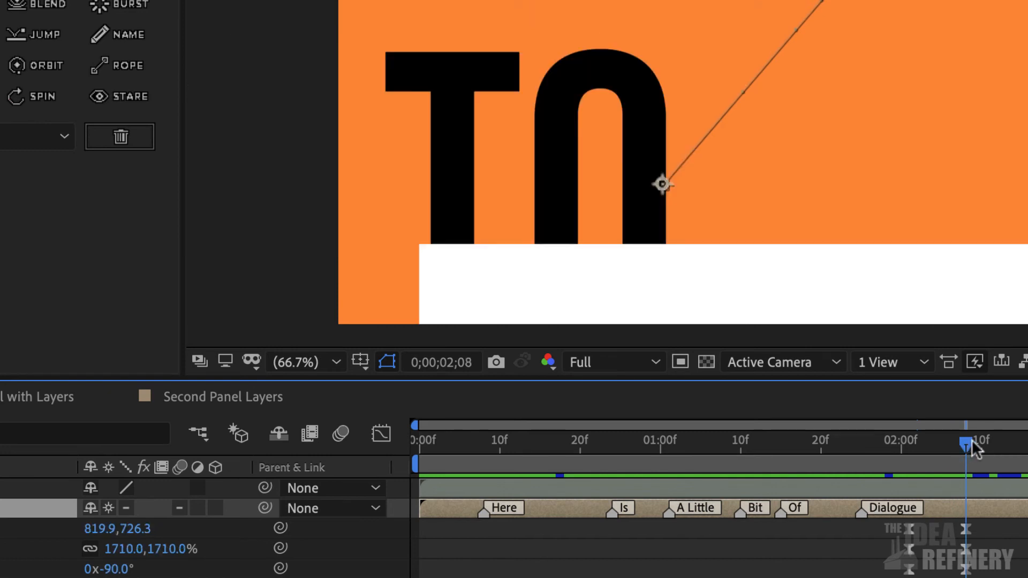
{"action": "left_click_drag", "start_coordinate": [970, 448], "coordinate": [993, 449]}
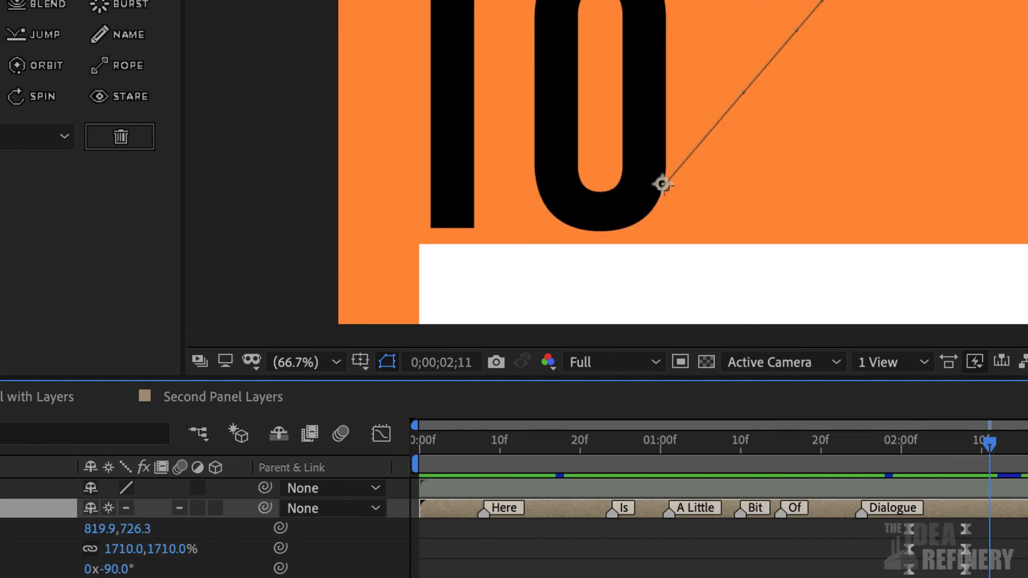
{"action": "mouse_move", "coordinate": [920, 270]}
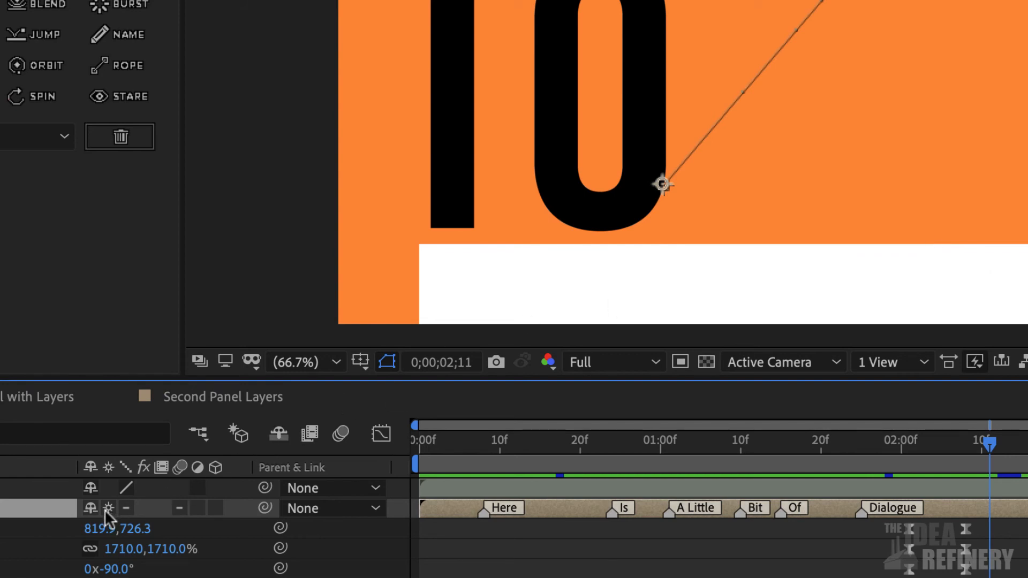
{"action": "left_click", "coordinate": [109, 507]}
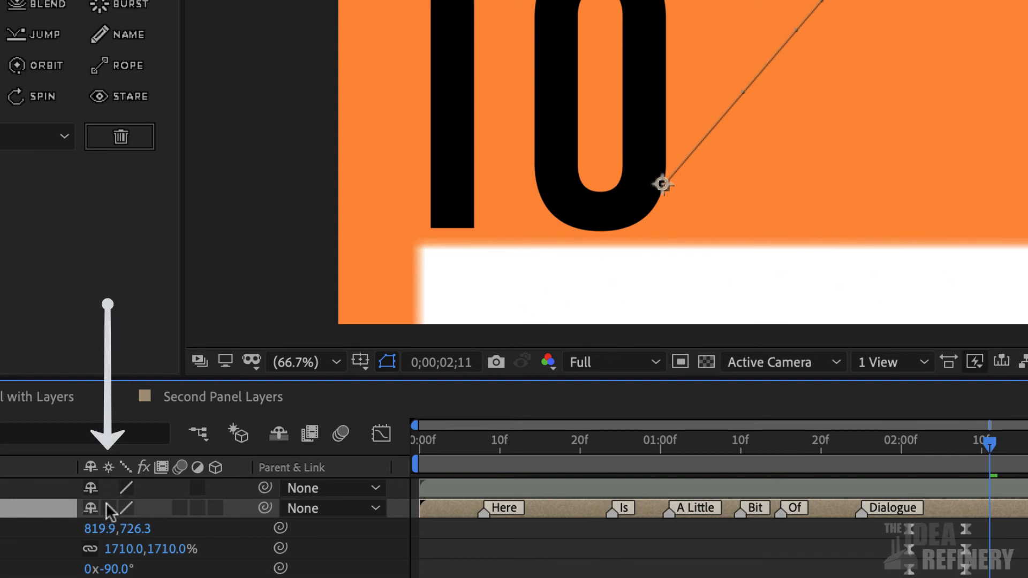
{"action": "mouse_move", "coordinate": [109, 467]}
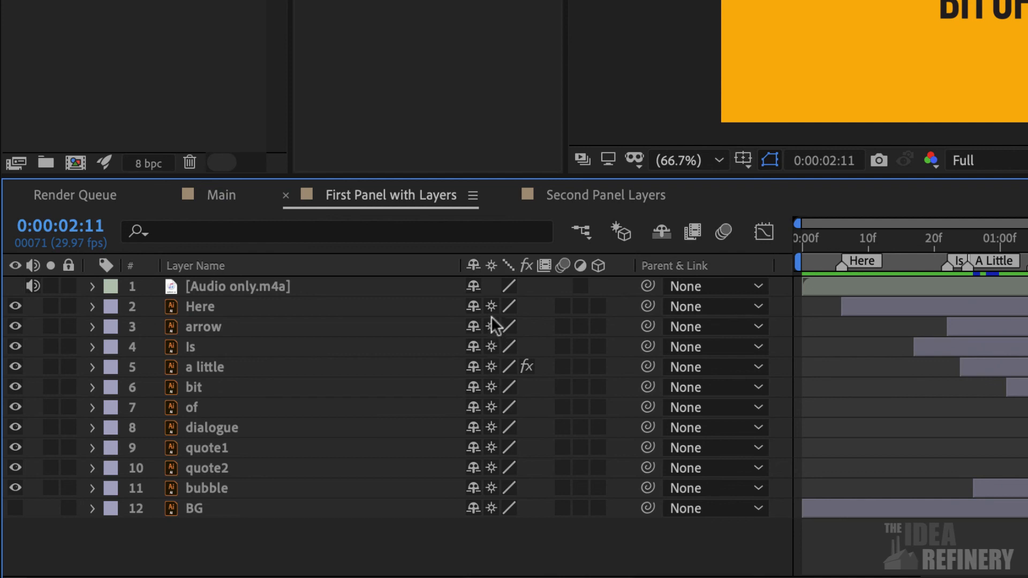
{"action": "mouse_move", "coordinate": [492, 313]}
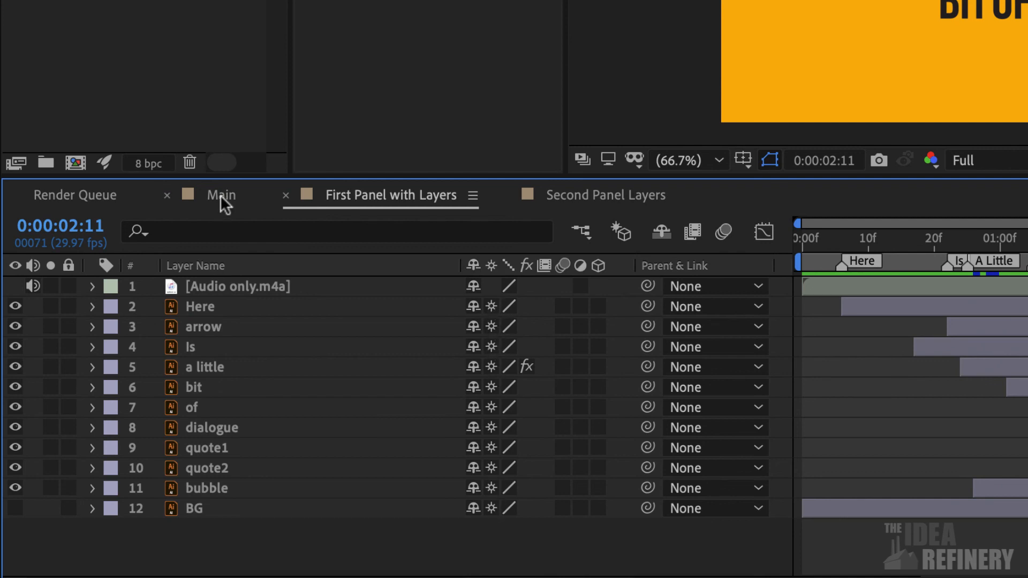
Switch back to the Main composition from the First Panel with Layers composition.
{"action": "left_click", "coordinate": [220, 195]}
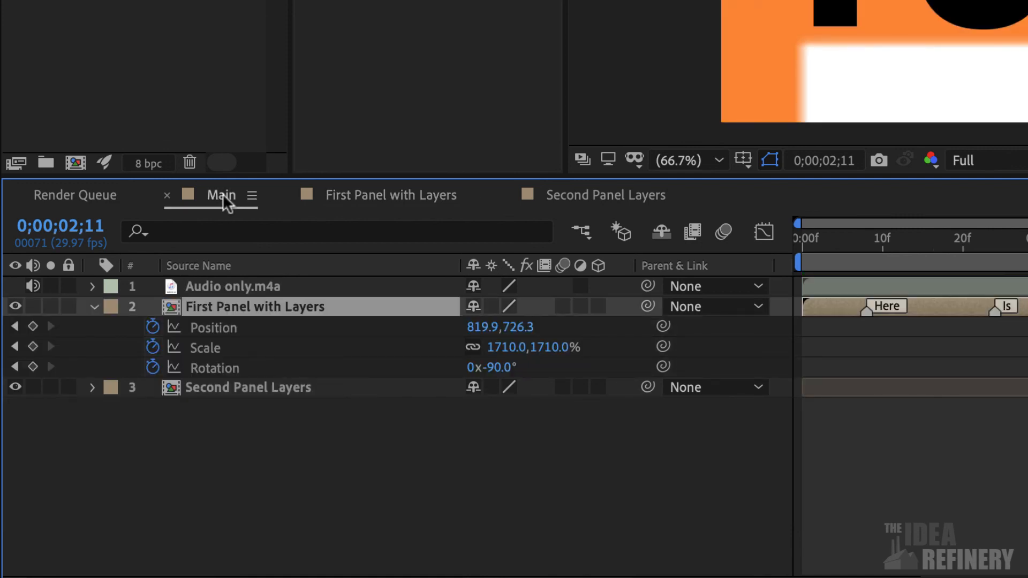
{"action": "mouse_move", "coordinate": [500, 308]}
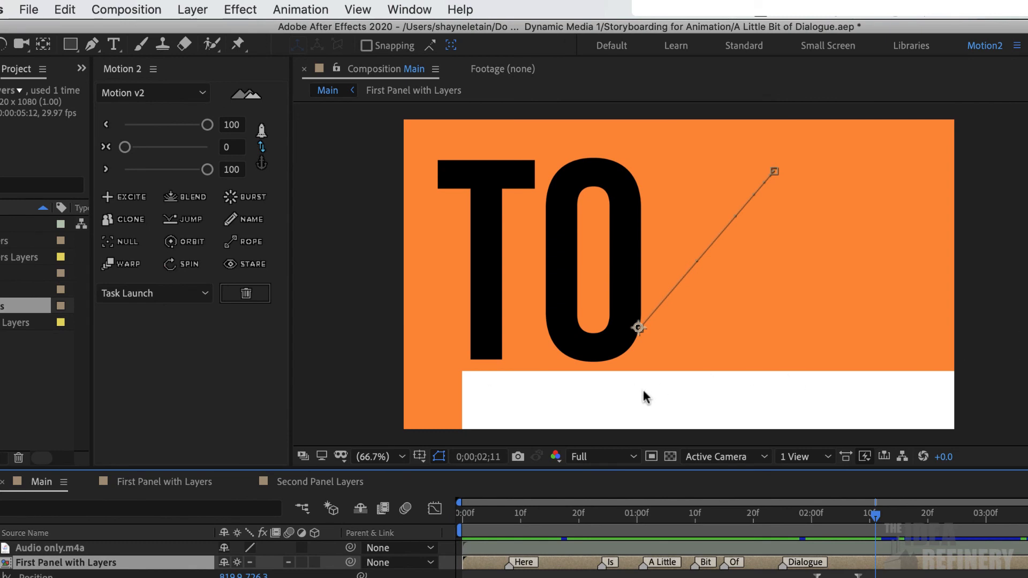
{"action": "mouse_move", "coordinate": [664, 381]}
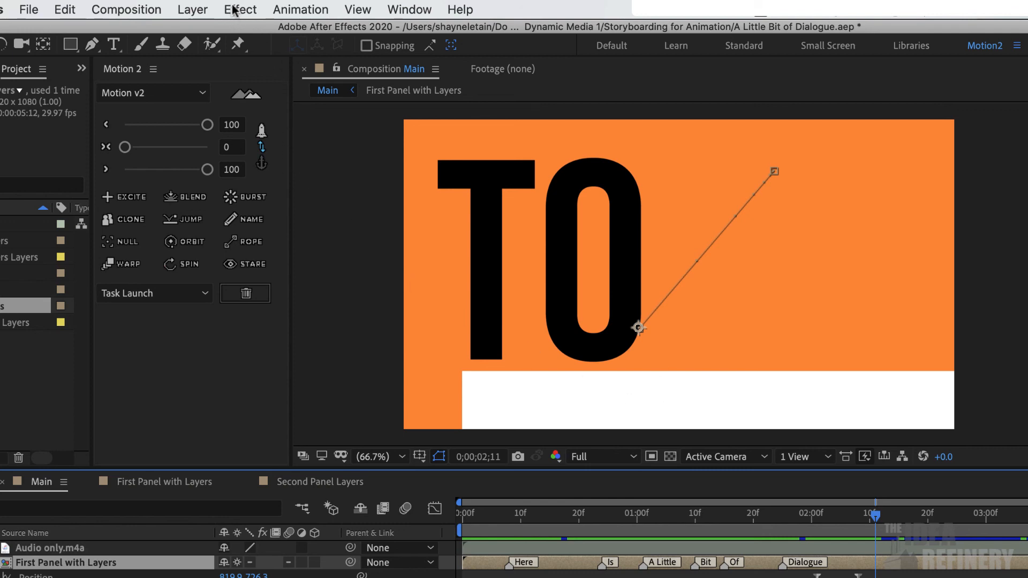
Bring up the Layer > New options for adding a layer to Main.
{"action": "left_click", "coordinate": [192, 9]}
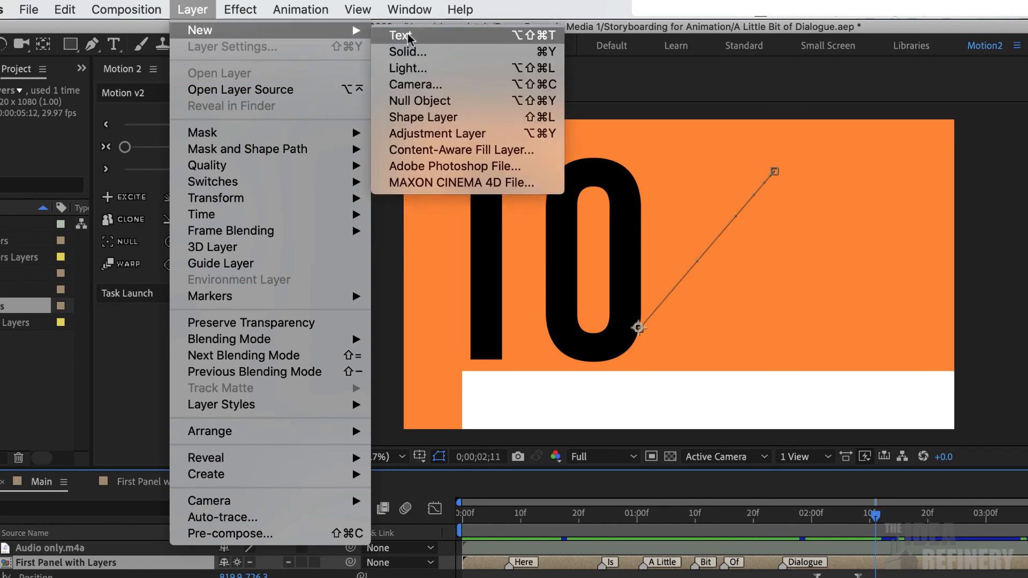
{"action": "mouse_move", "coordinate": [415, 40]}
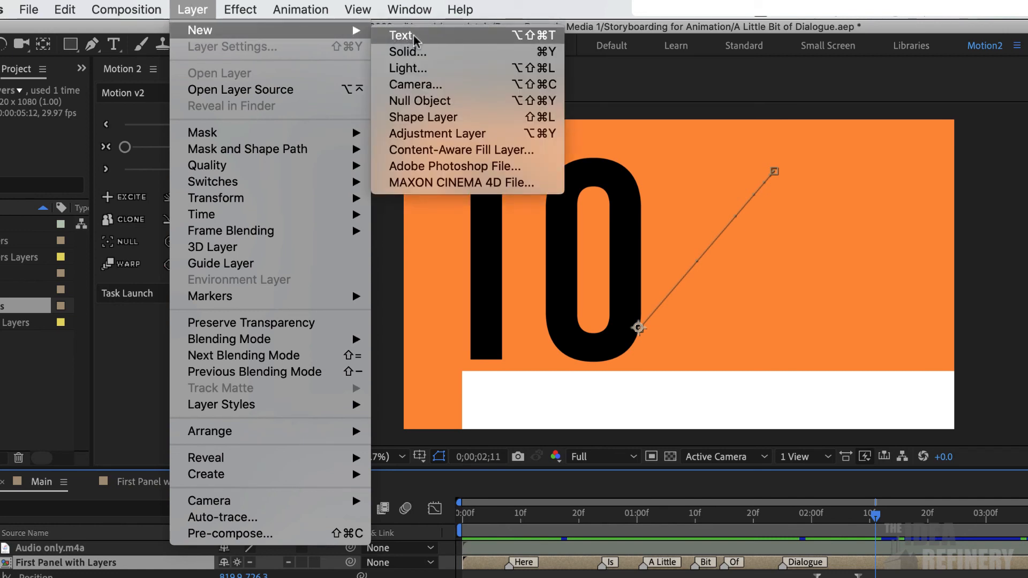